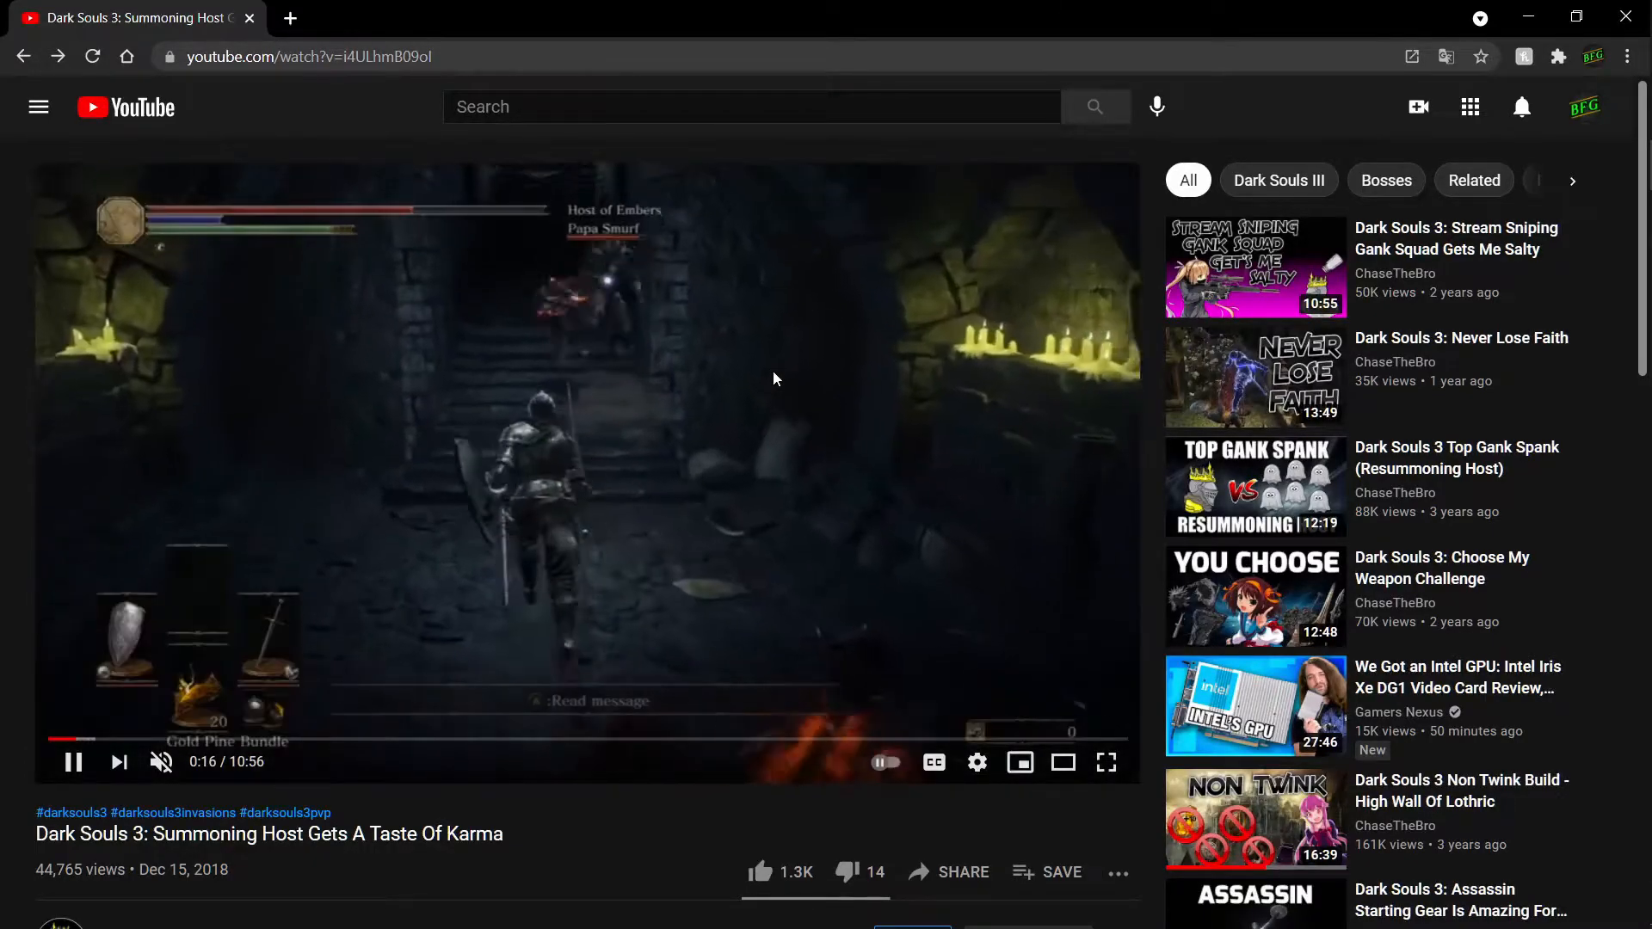
mouse_move(1018, 762)
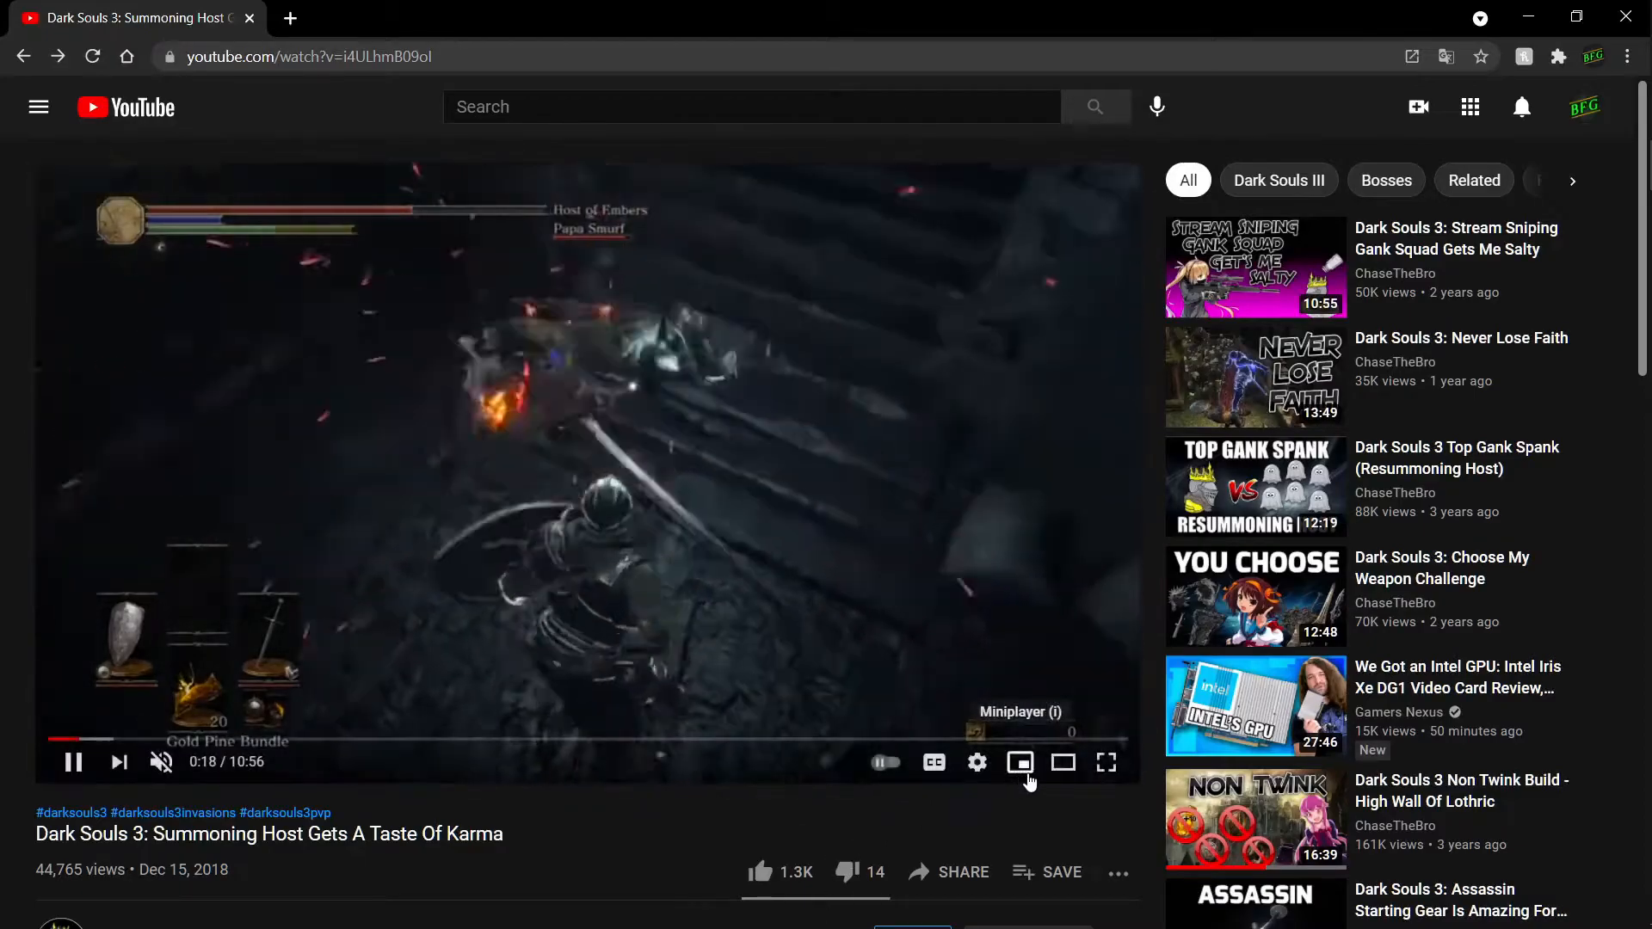
Step: Show Stats for nerds on the YouTube video to read dropped frames (about 362 of 1574)
left_click(976, 761)
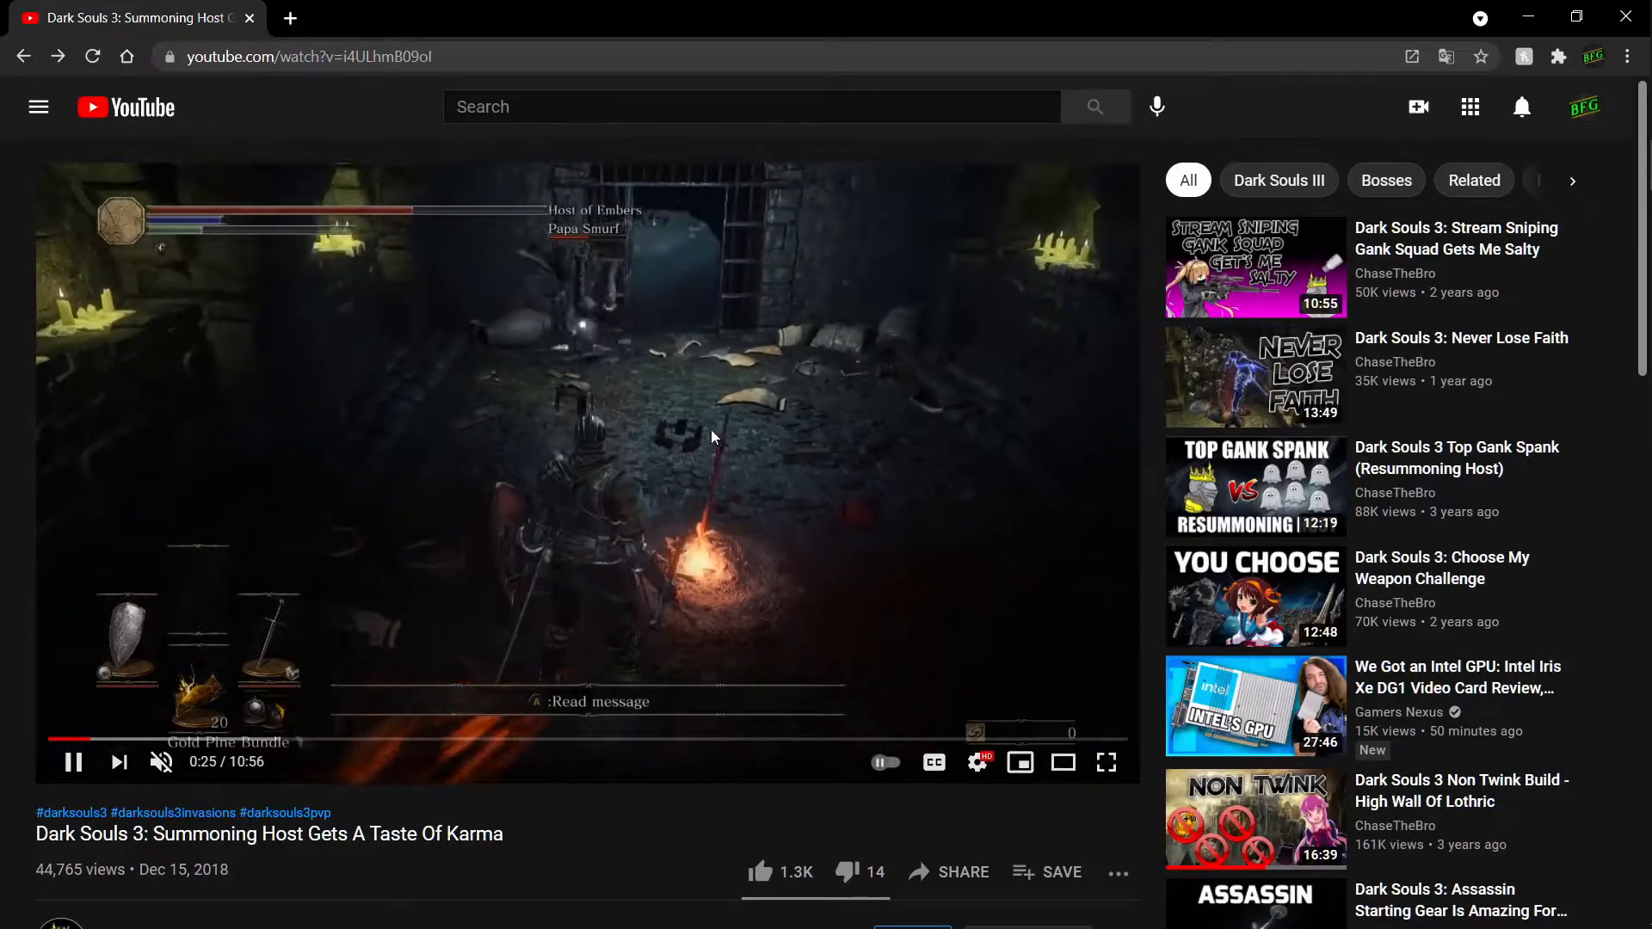
right_click(712, 437)
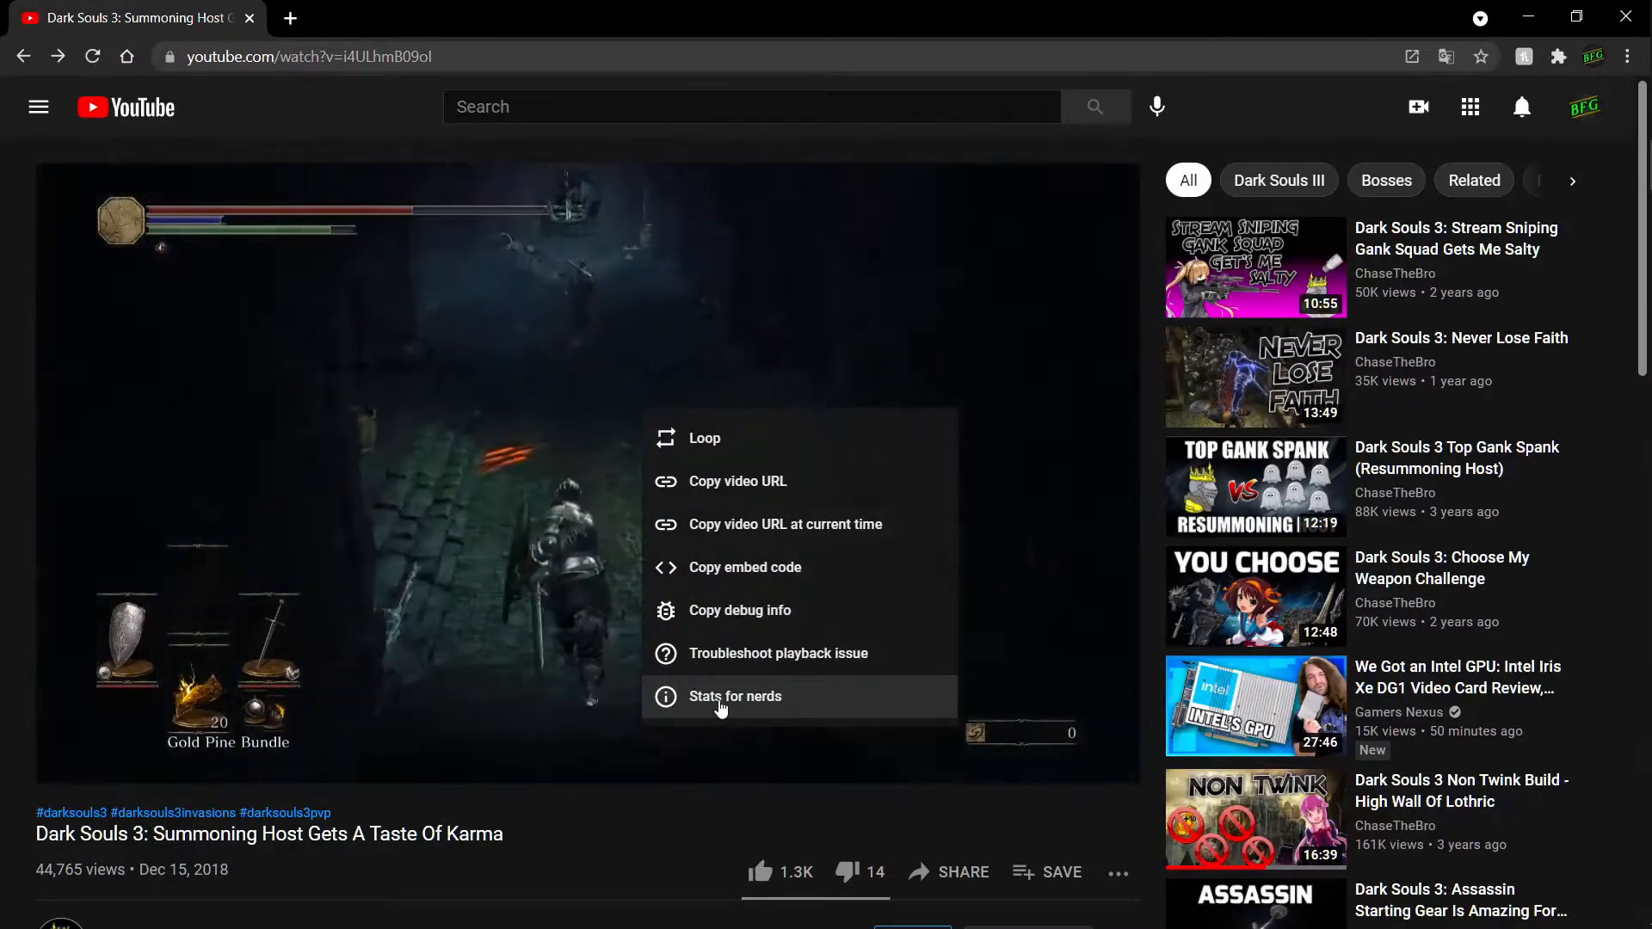
left_click(736, 696)
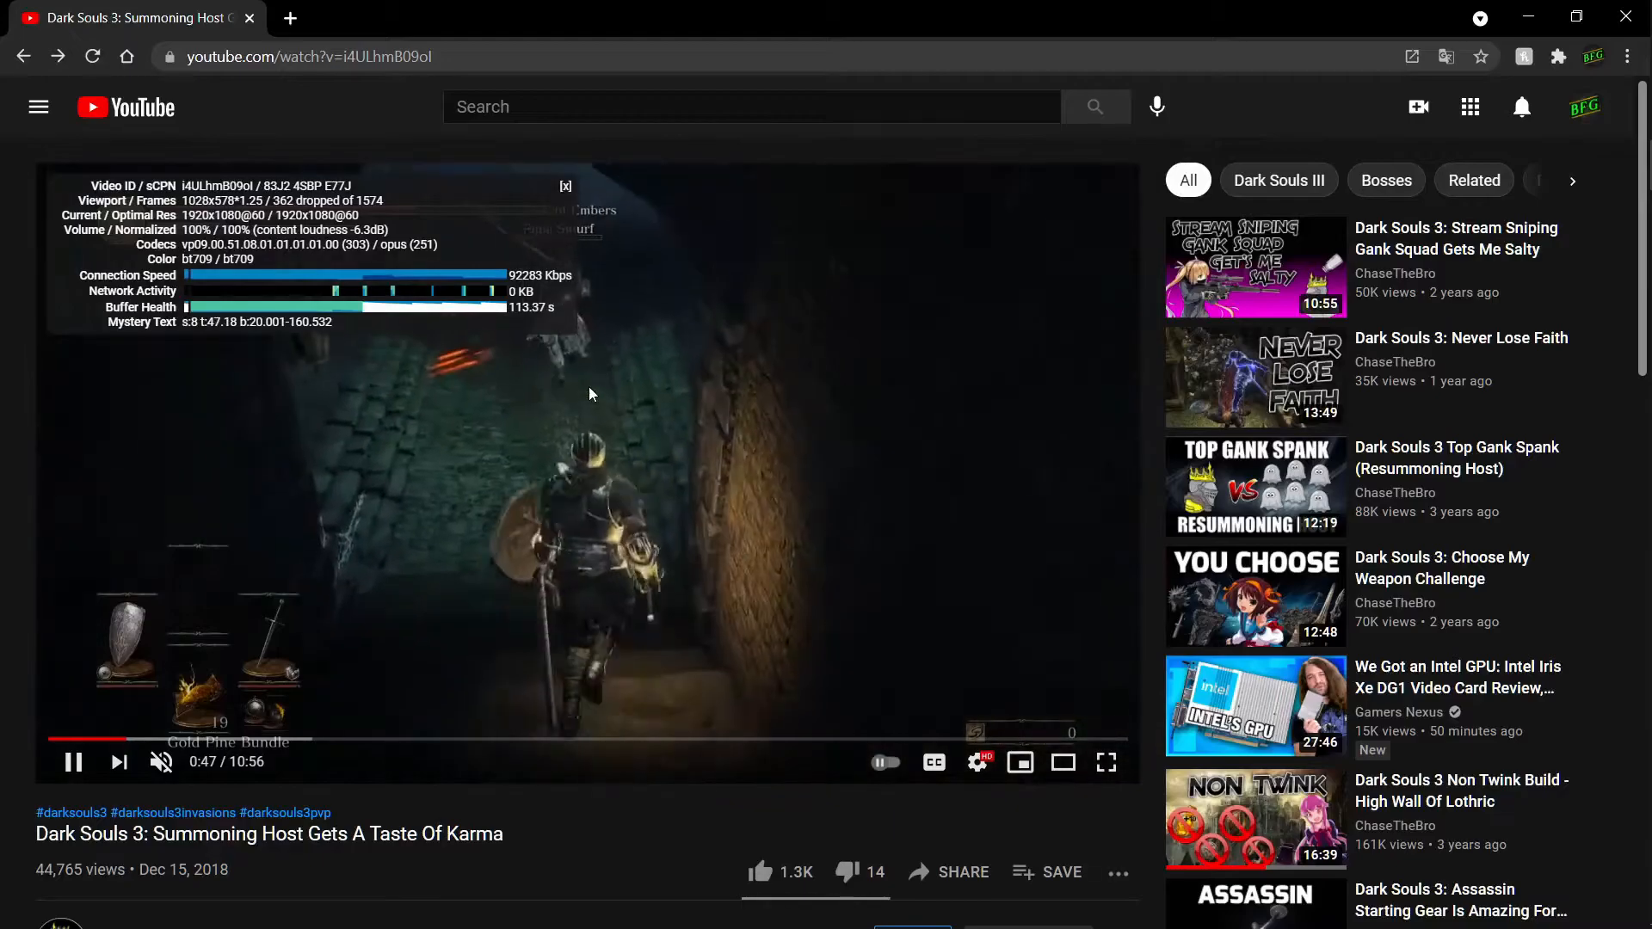
mouse_move(576, 370)
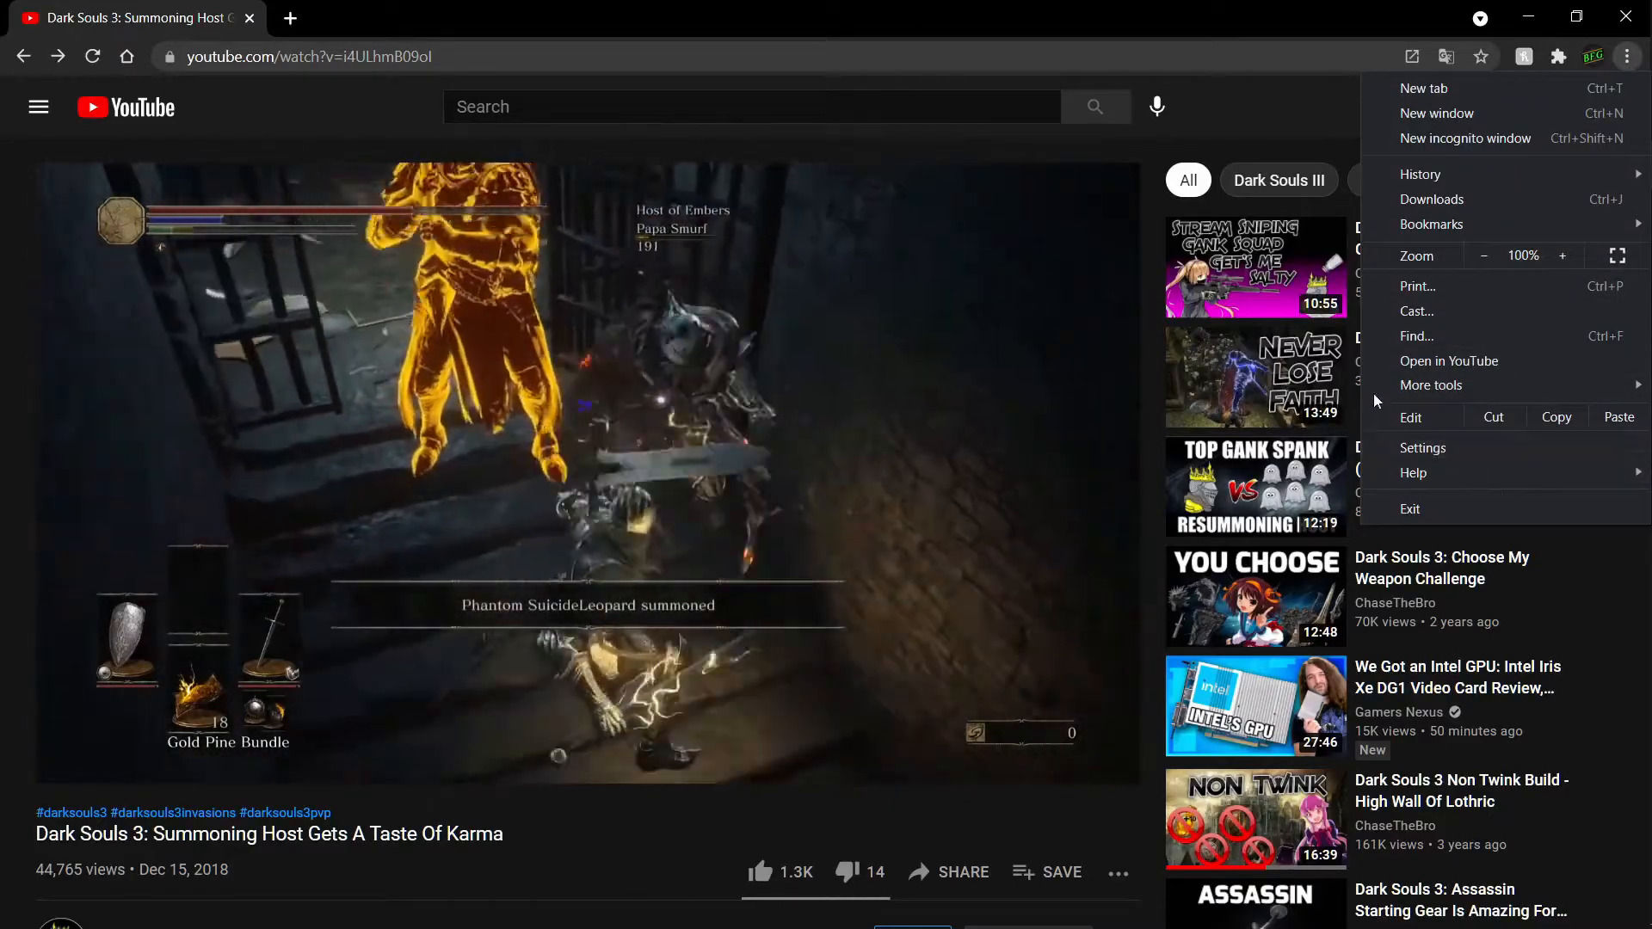
Step: Open Chrome settings in a new tab and scroll to the System section
left_click(1422, 447)
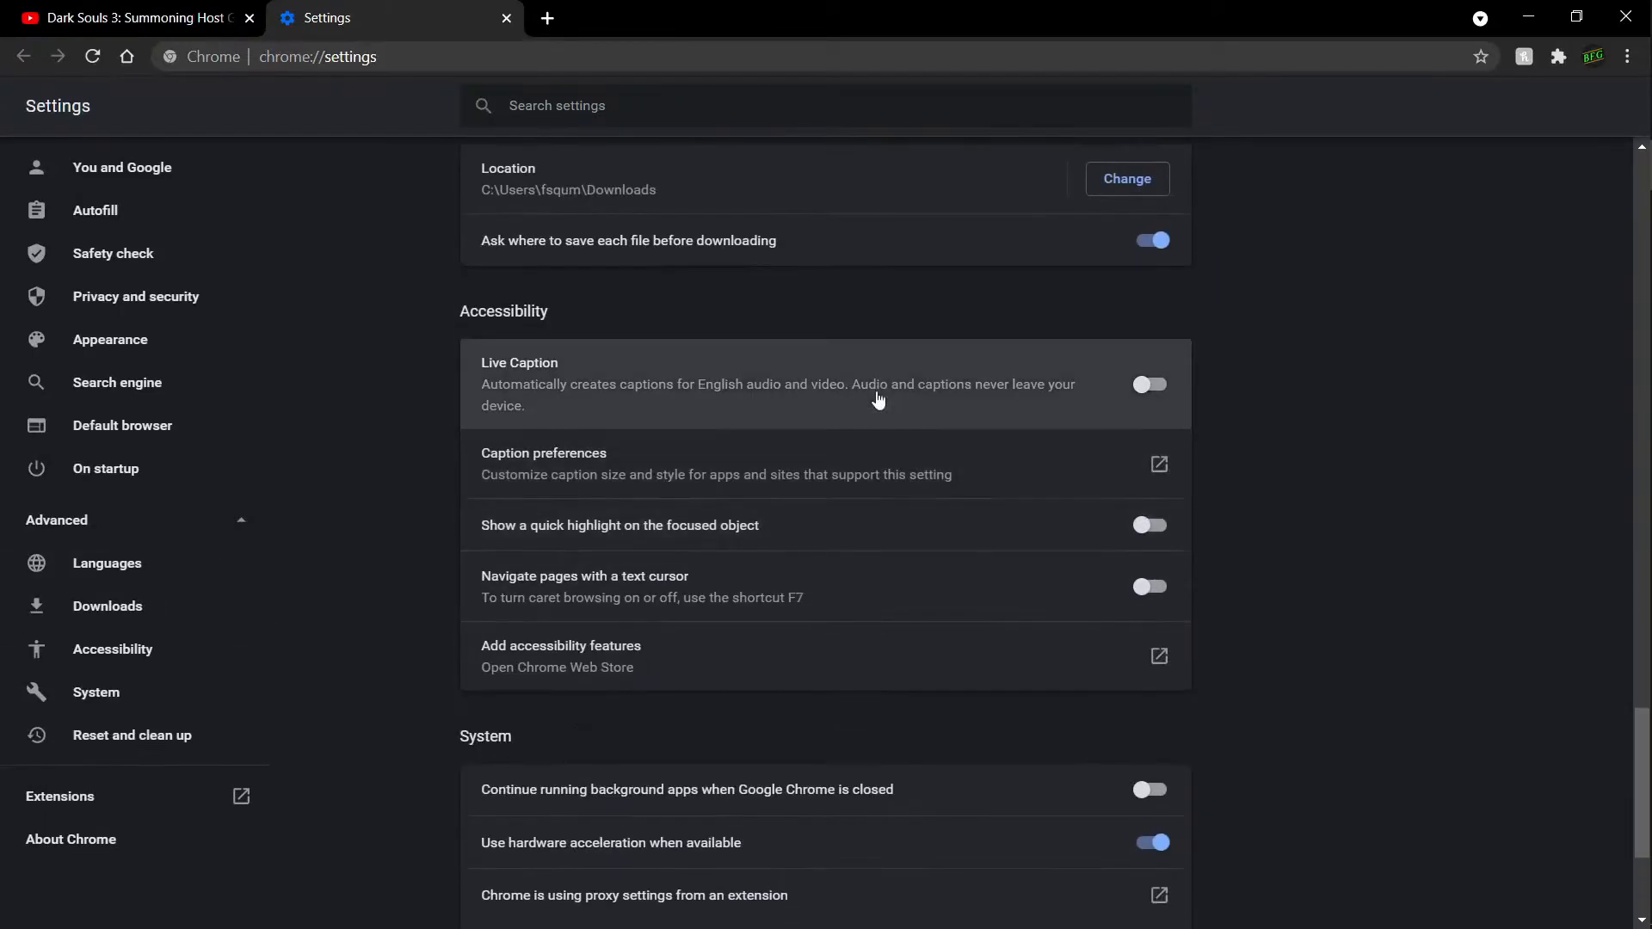
scroll("down", 3)
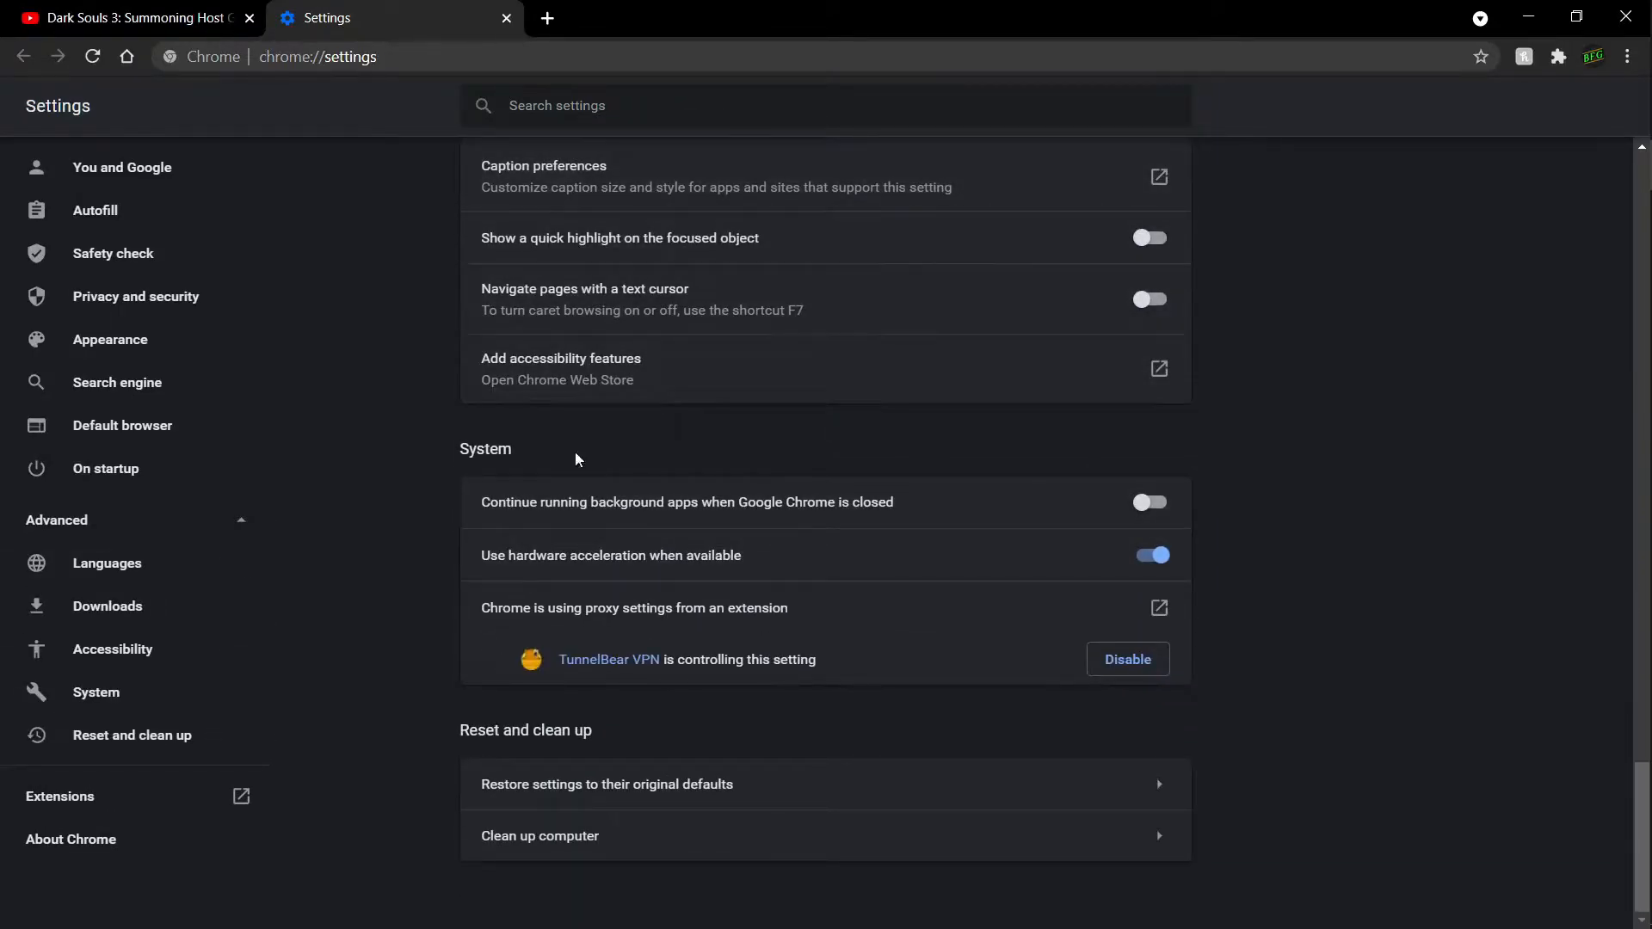
mouse_move(579, 576)
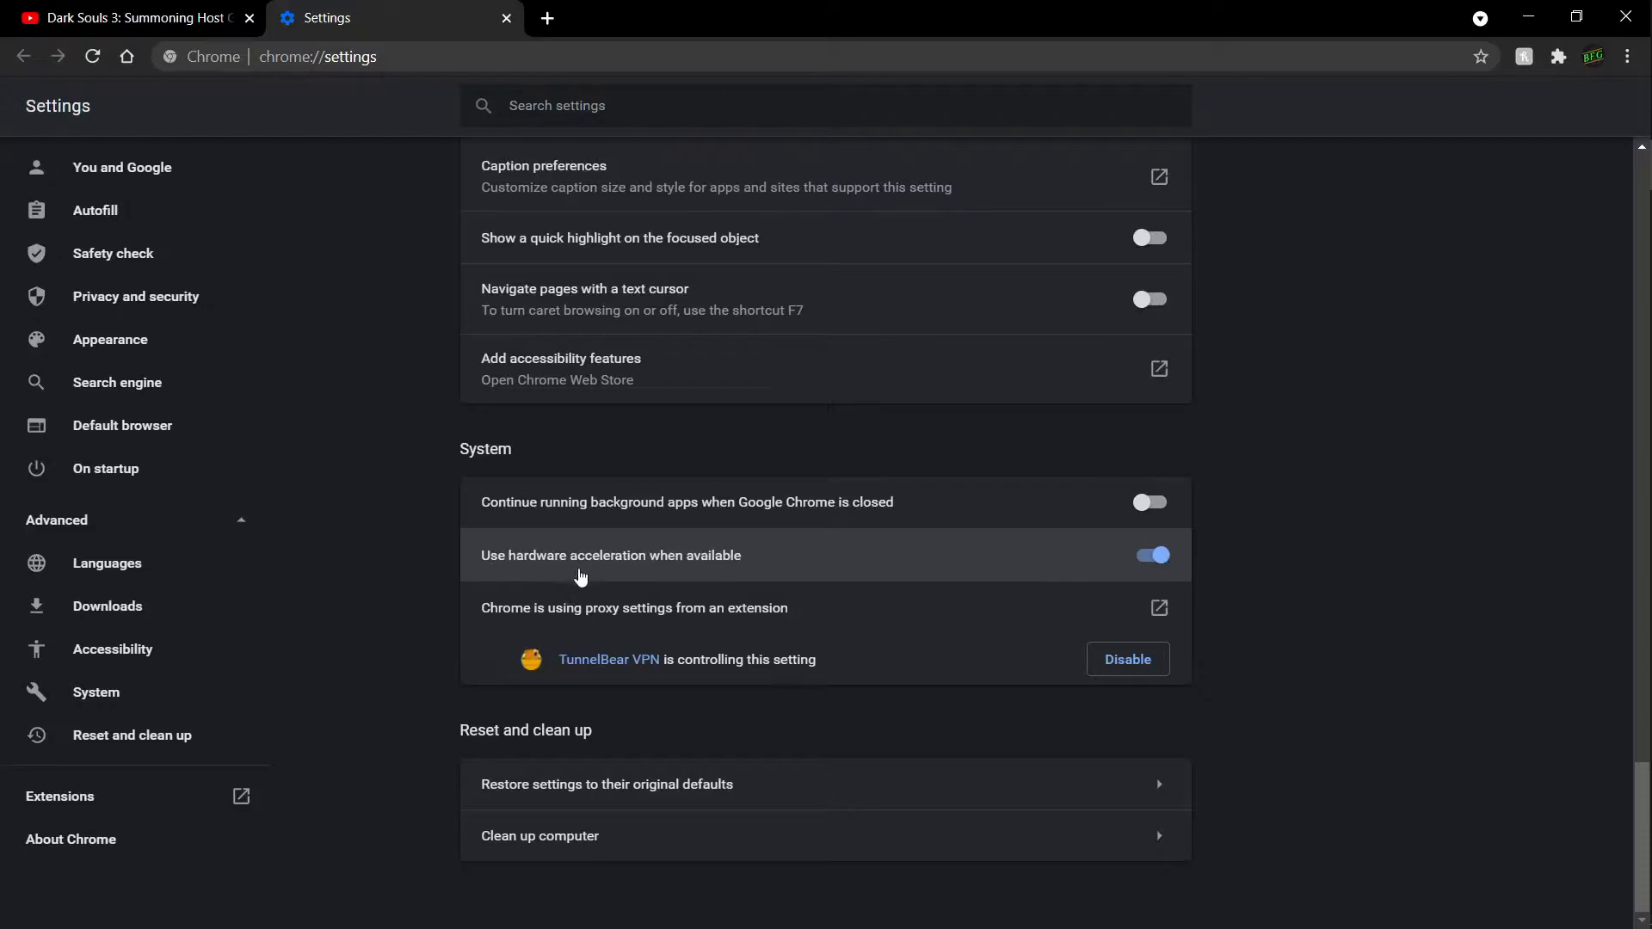
mouse_move(723, 700)
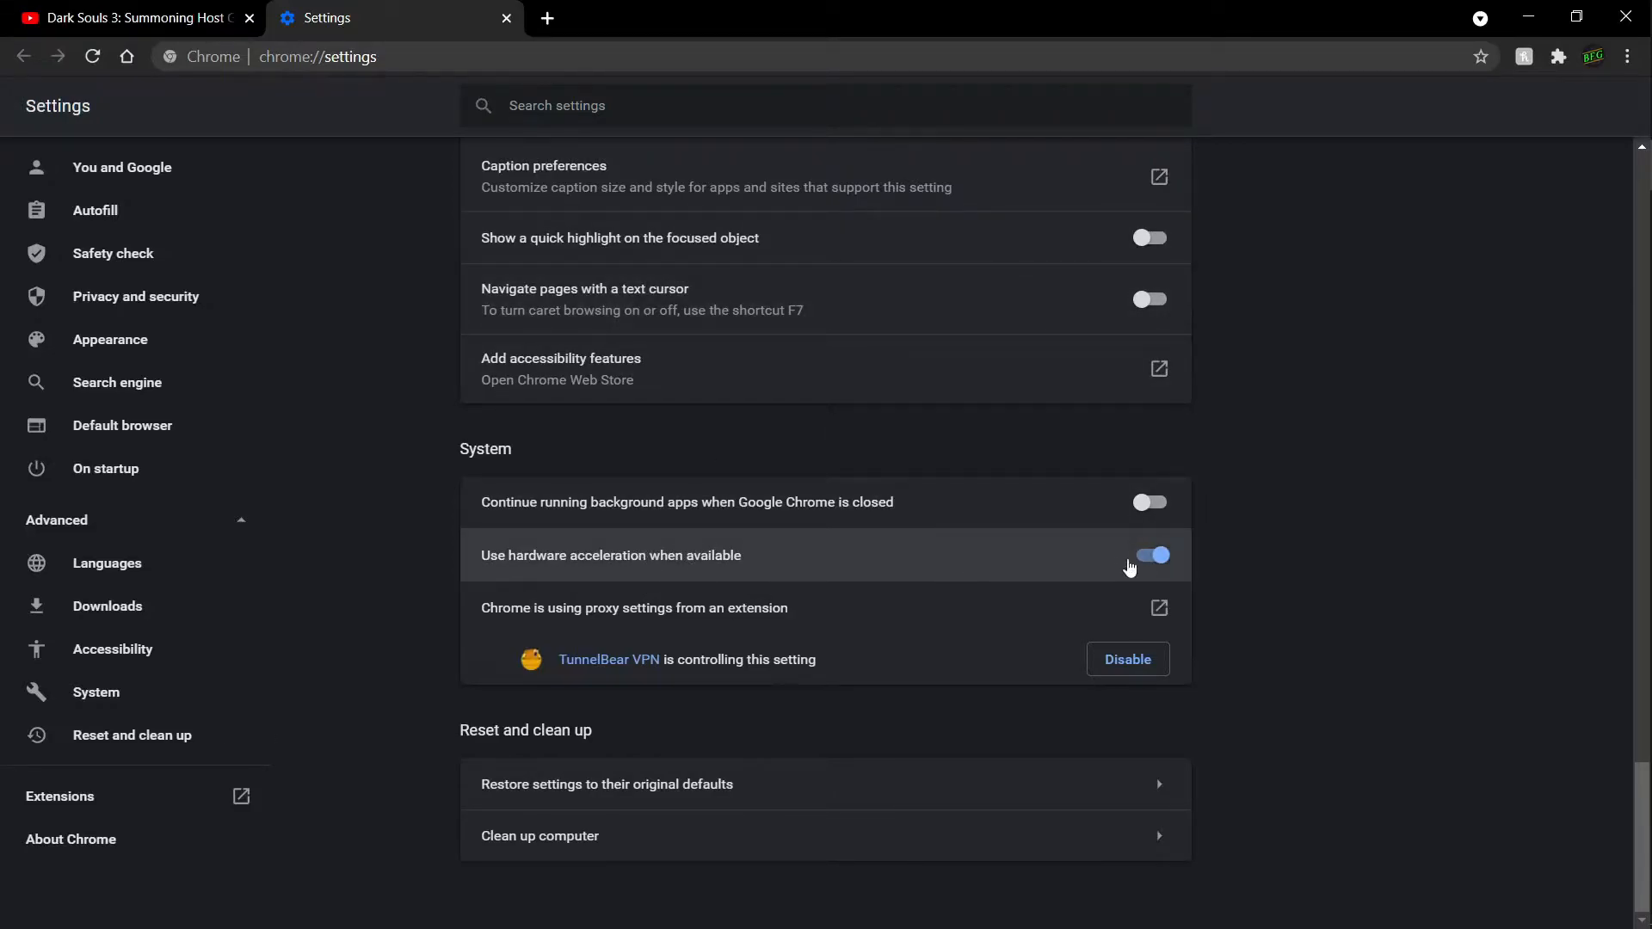
left_click(316, 57)
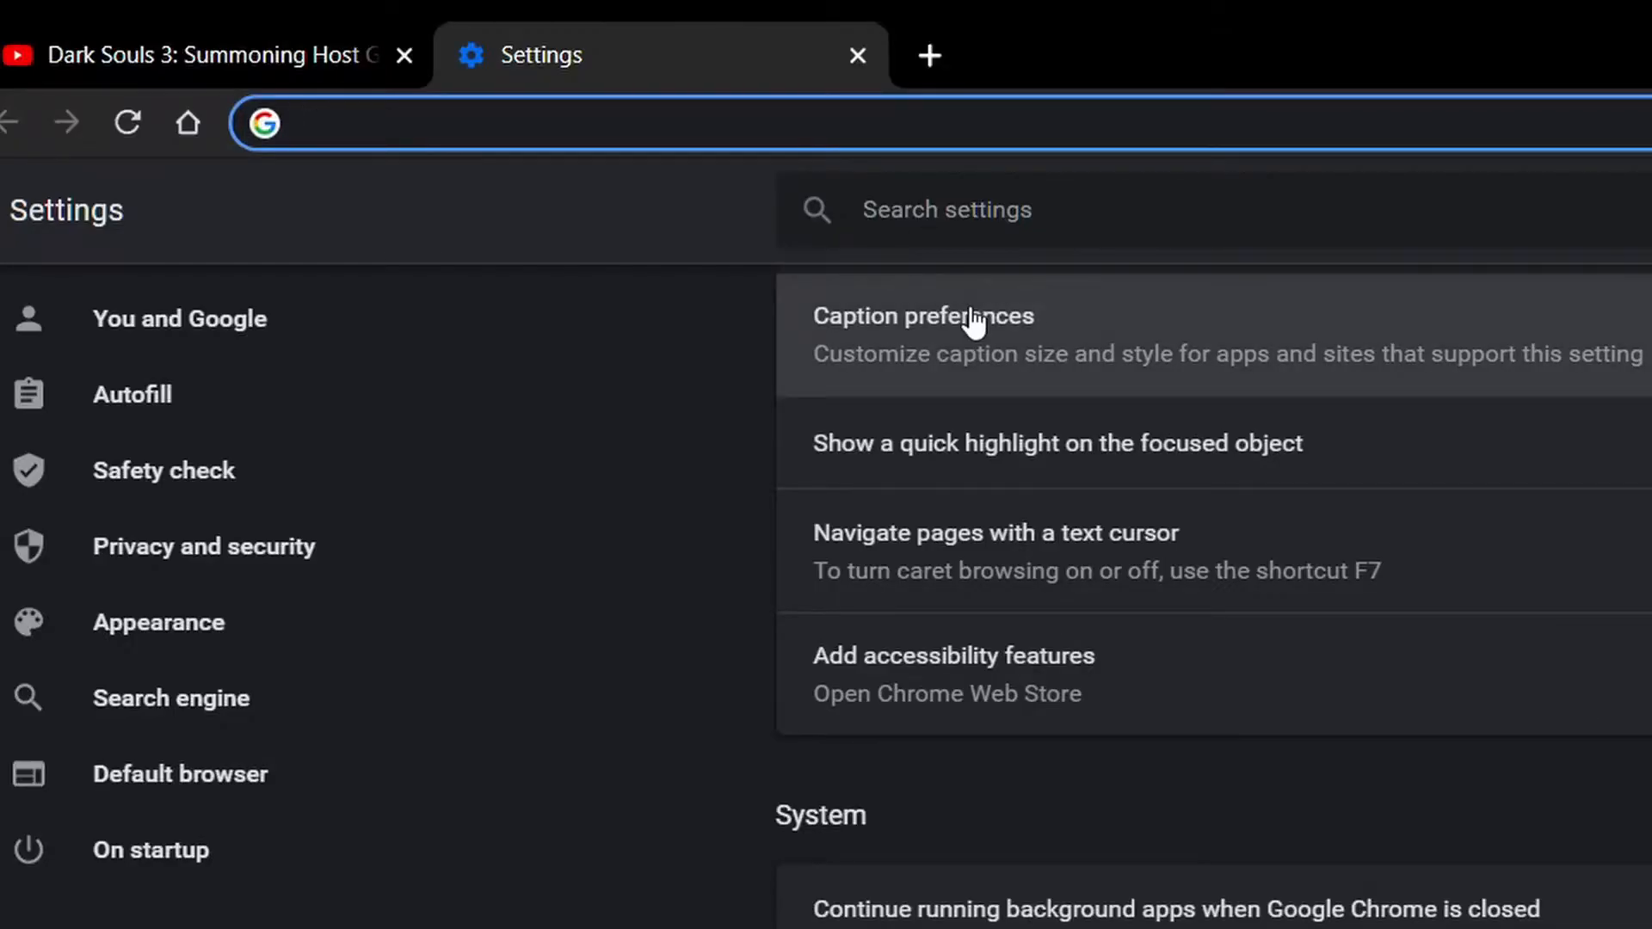
Step: Navigate to chrome://flags to show the Experiments page
type("chrome://lflas")
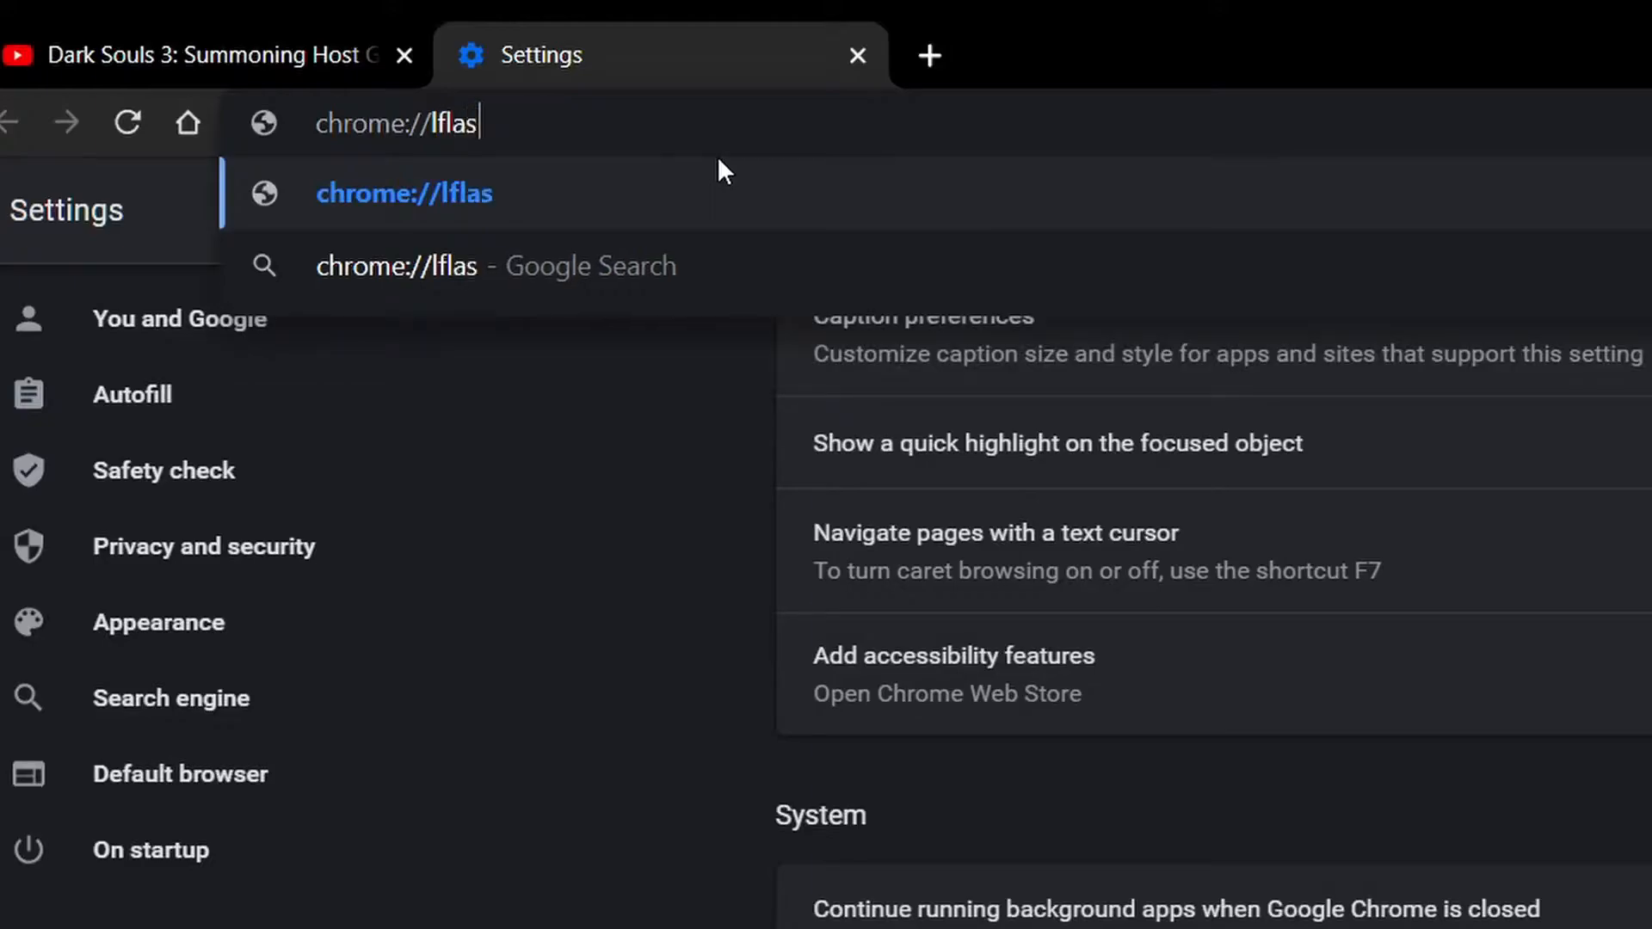
type("gs")
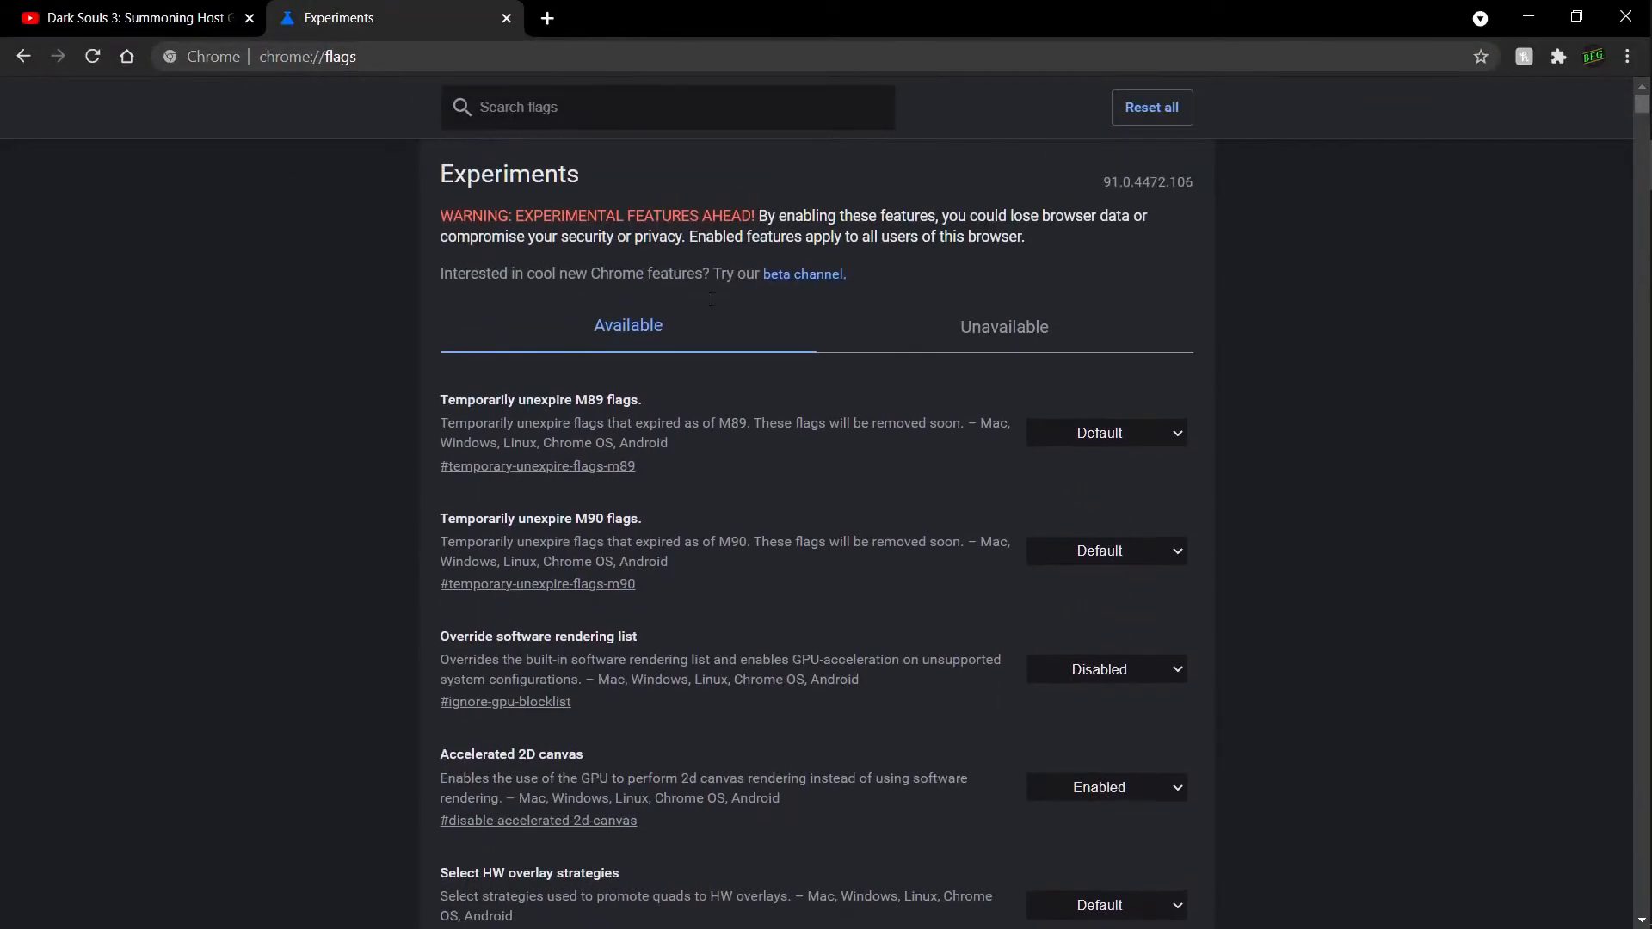
Step: Search the flags for 'choose' to surface Choose ANGLE graphics backend
left_click(666, 106)
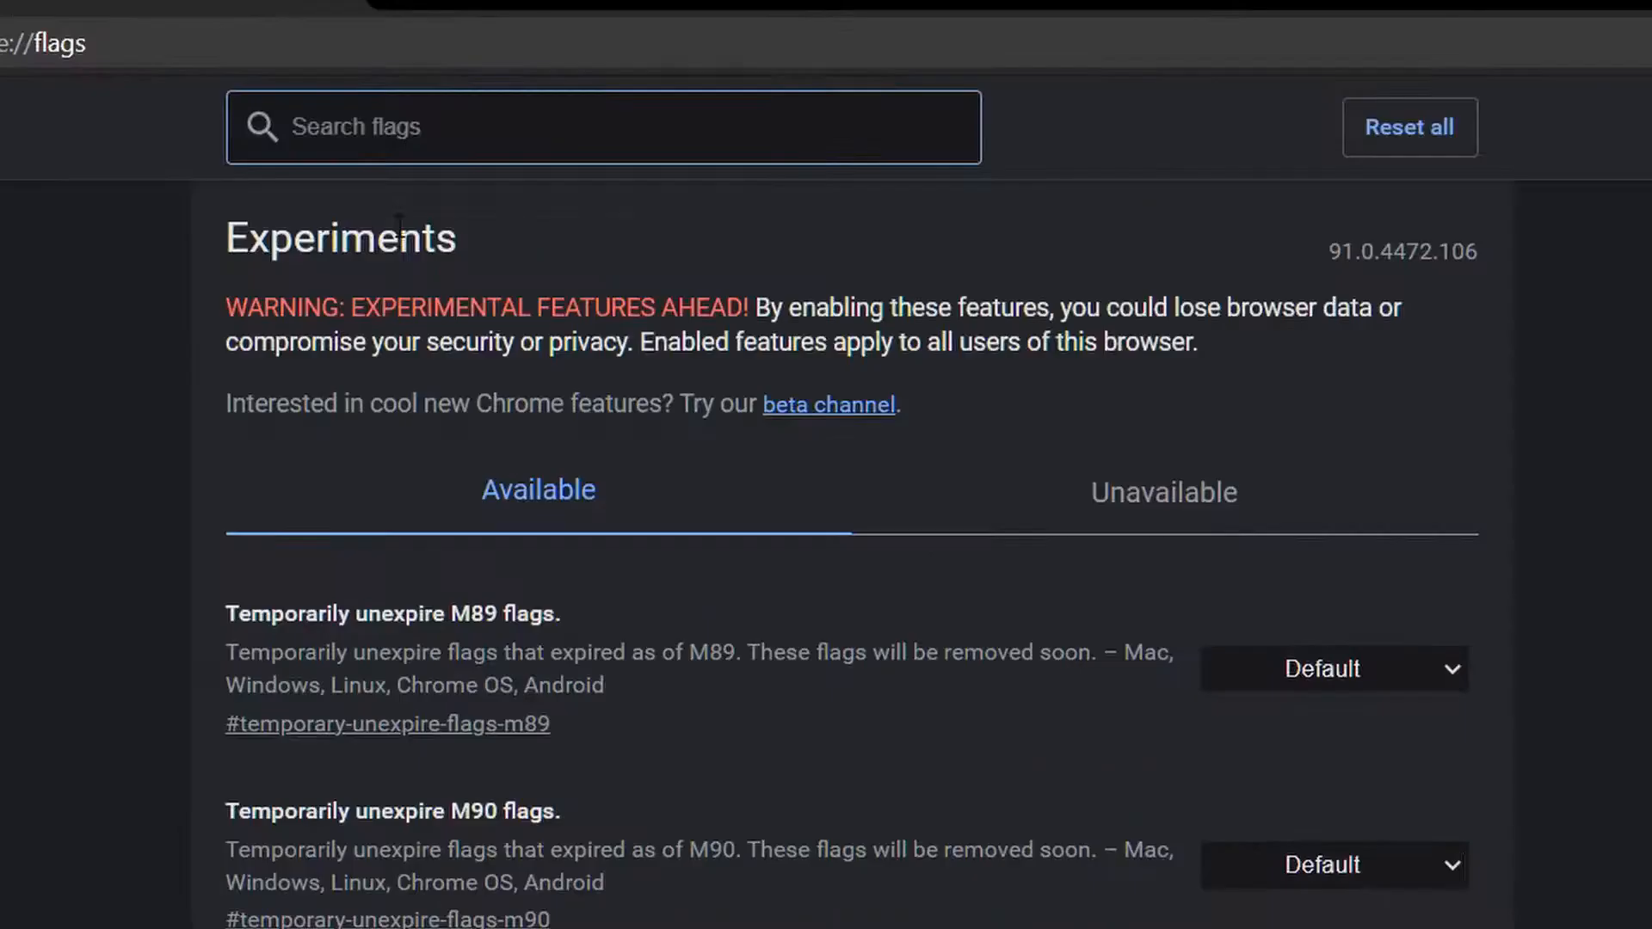
type("choose")
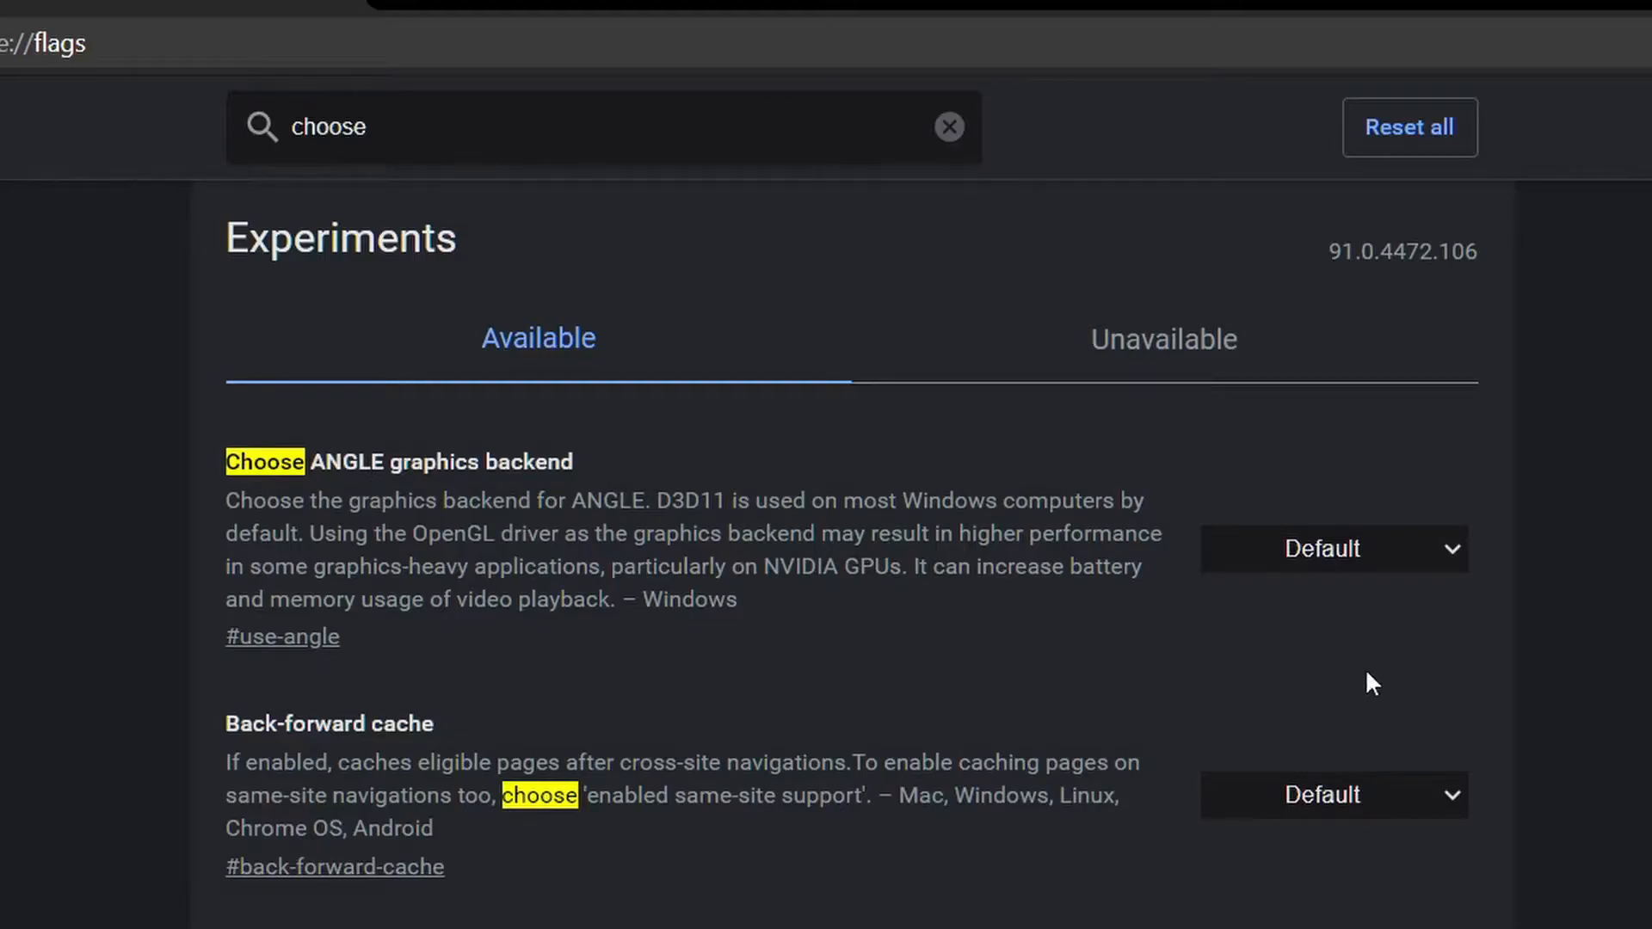
Step: Open the ANGLE backend dropdown listing OpenGL, D3D11, D3D9 and D3D11on12
left_click(1332, 549)
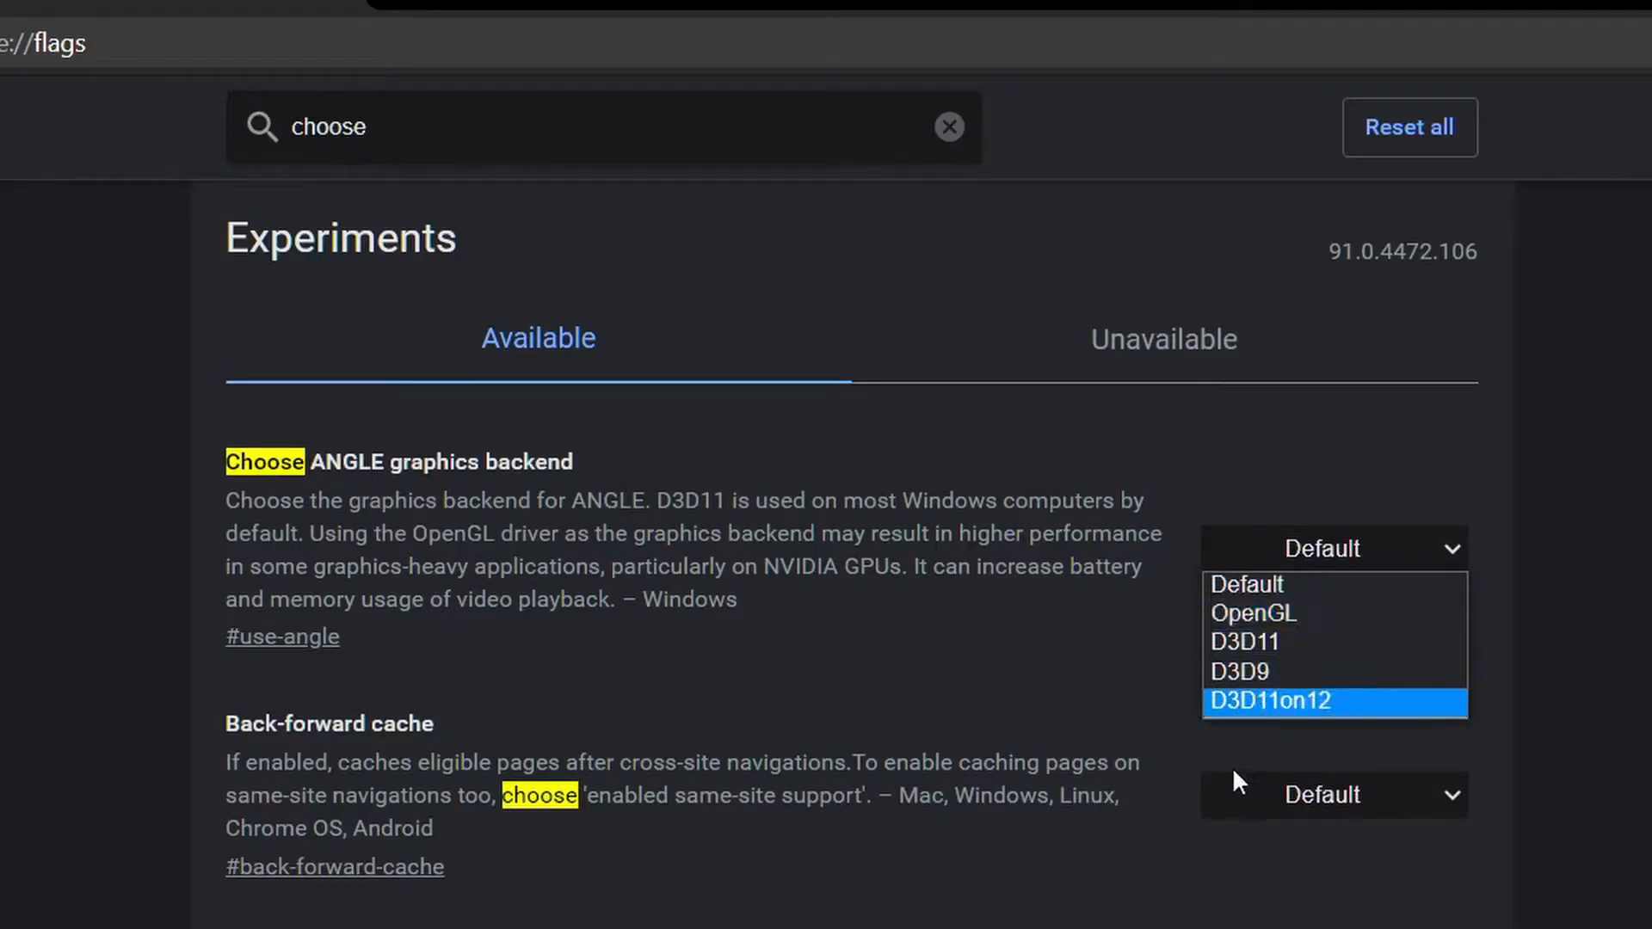
mouse_move(1251, 613)
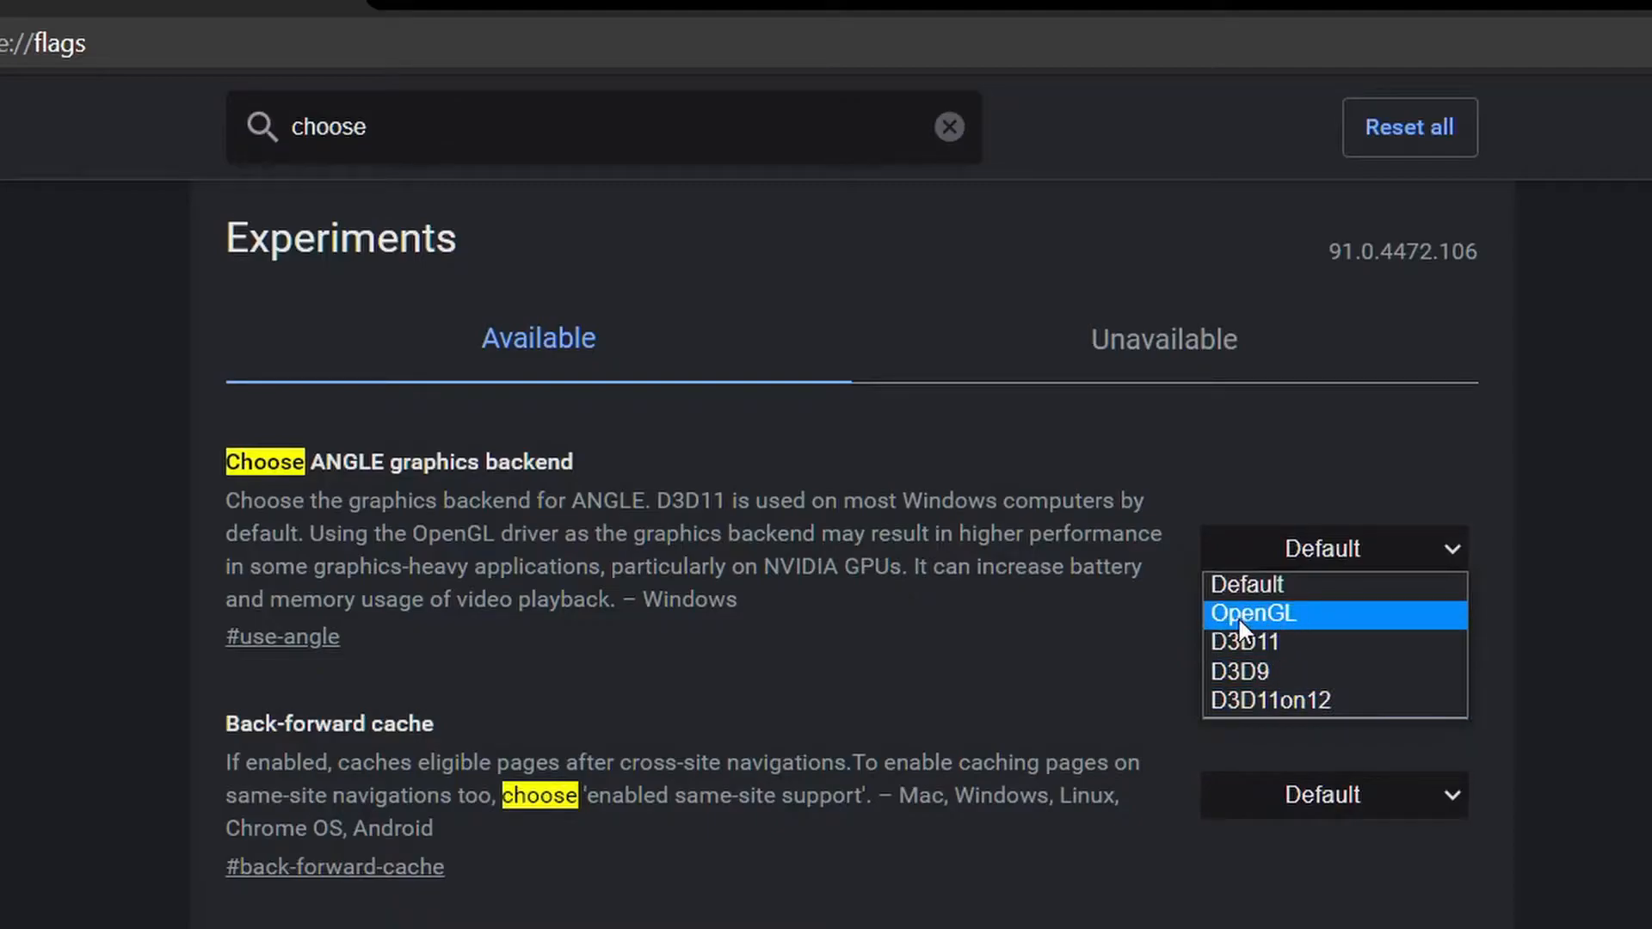
mouse_move(1259, 632)
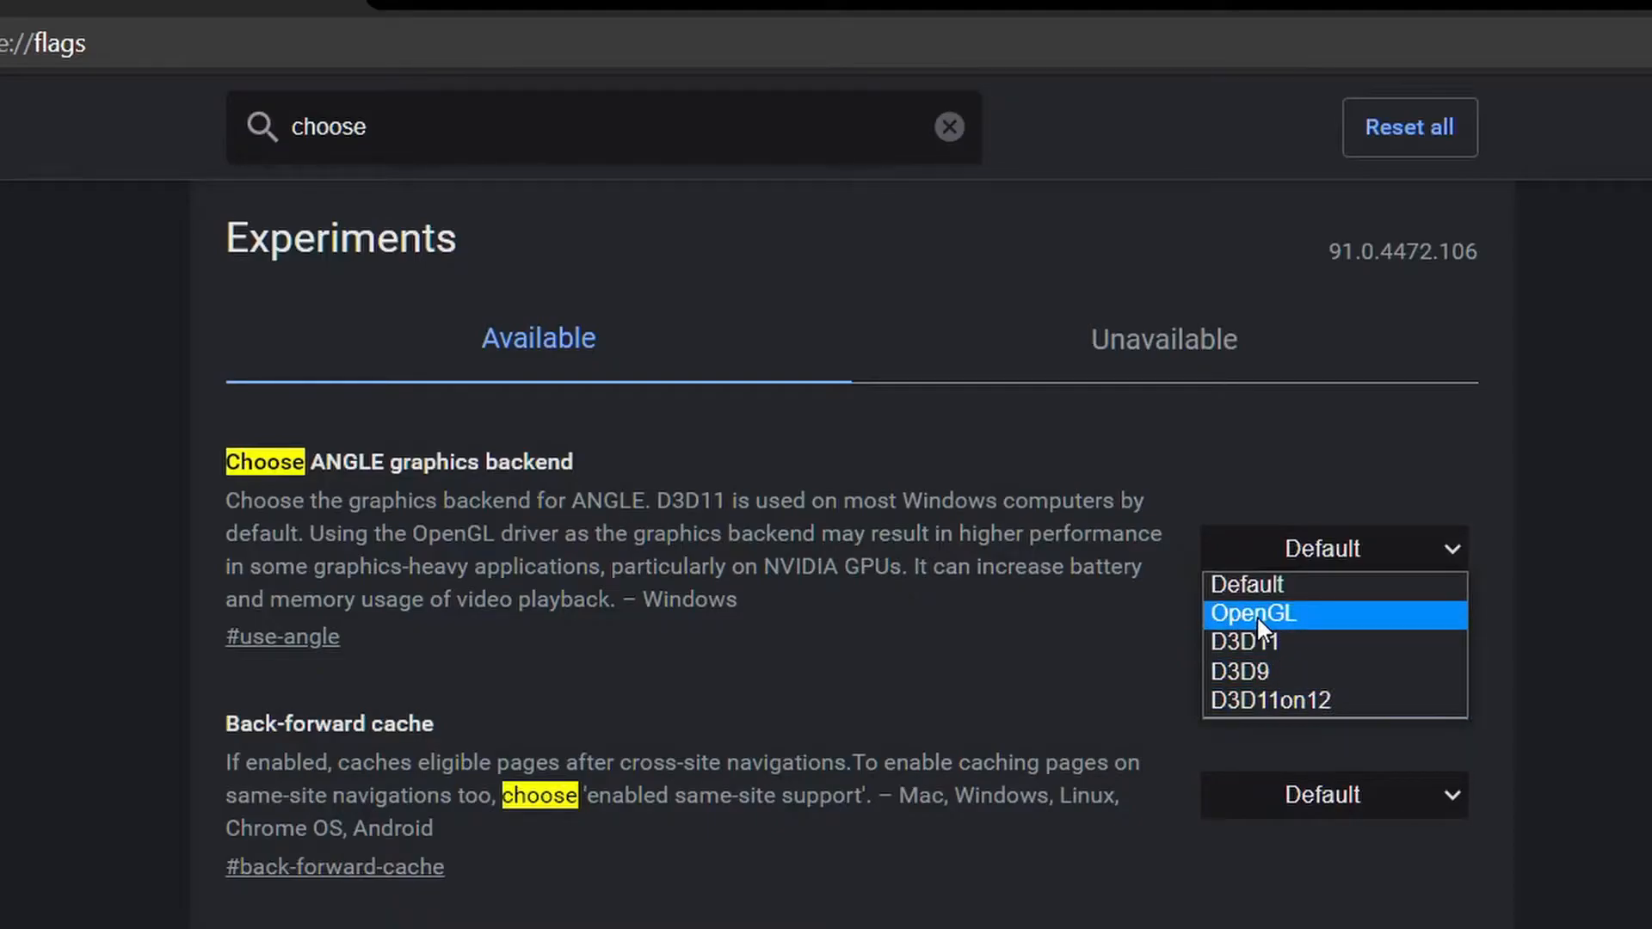
mouse_move(1243, 642)
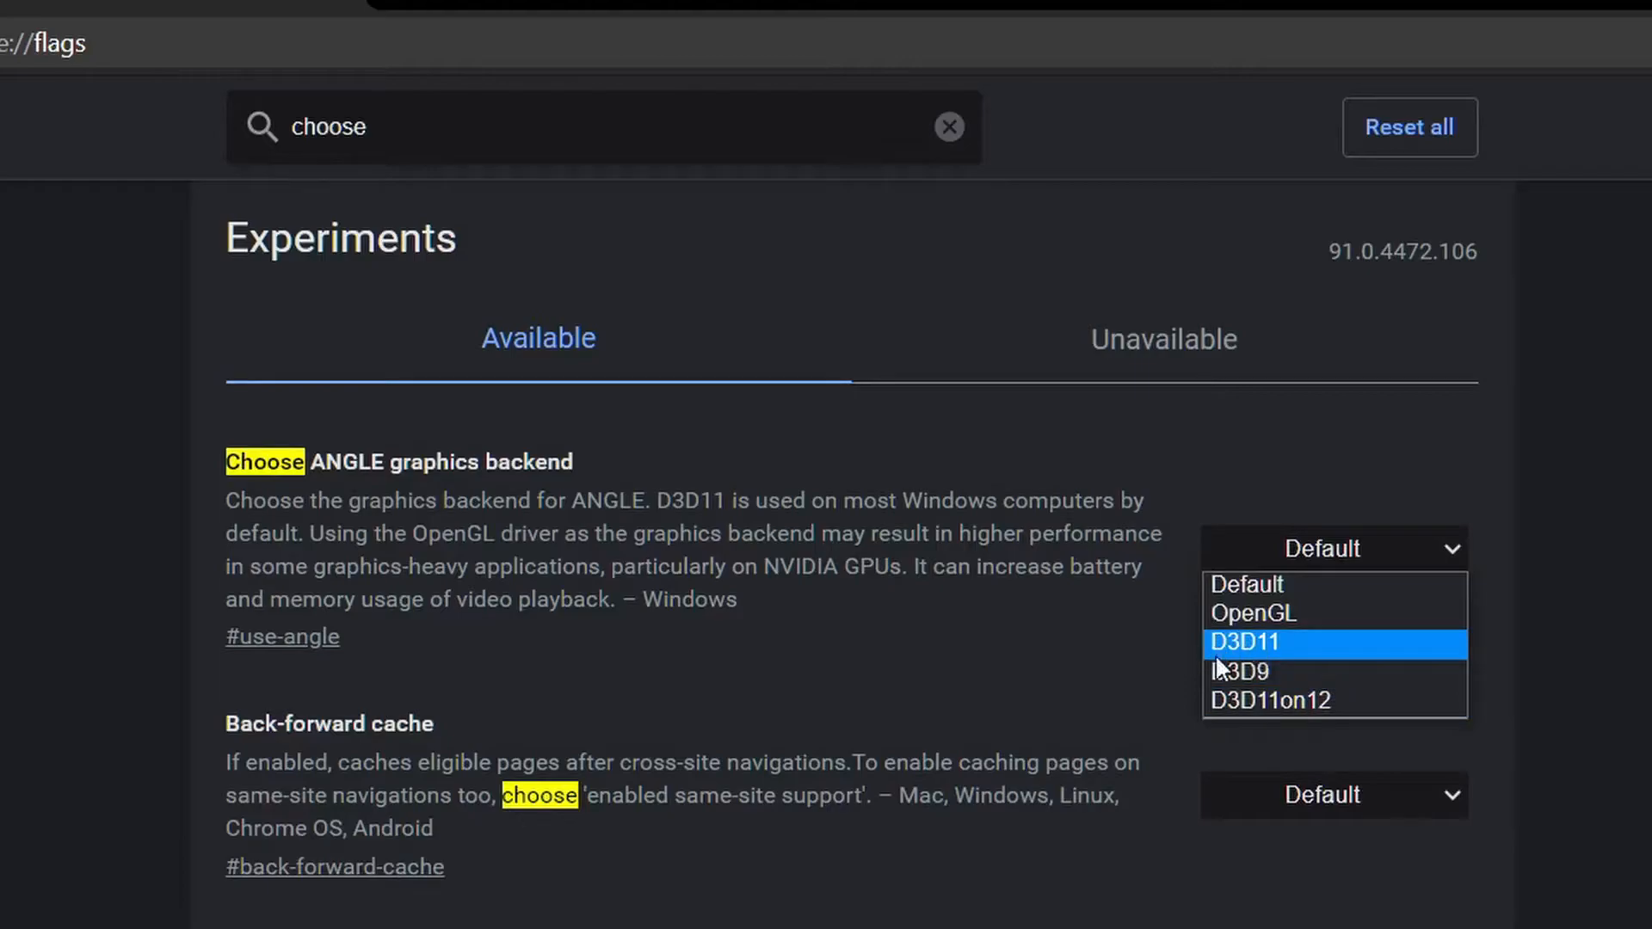
mouse_move(1222, 662)
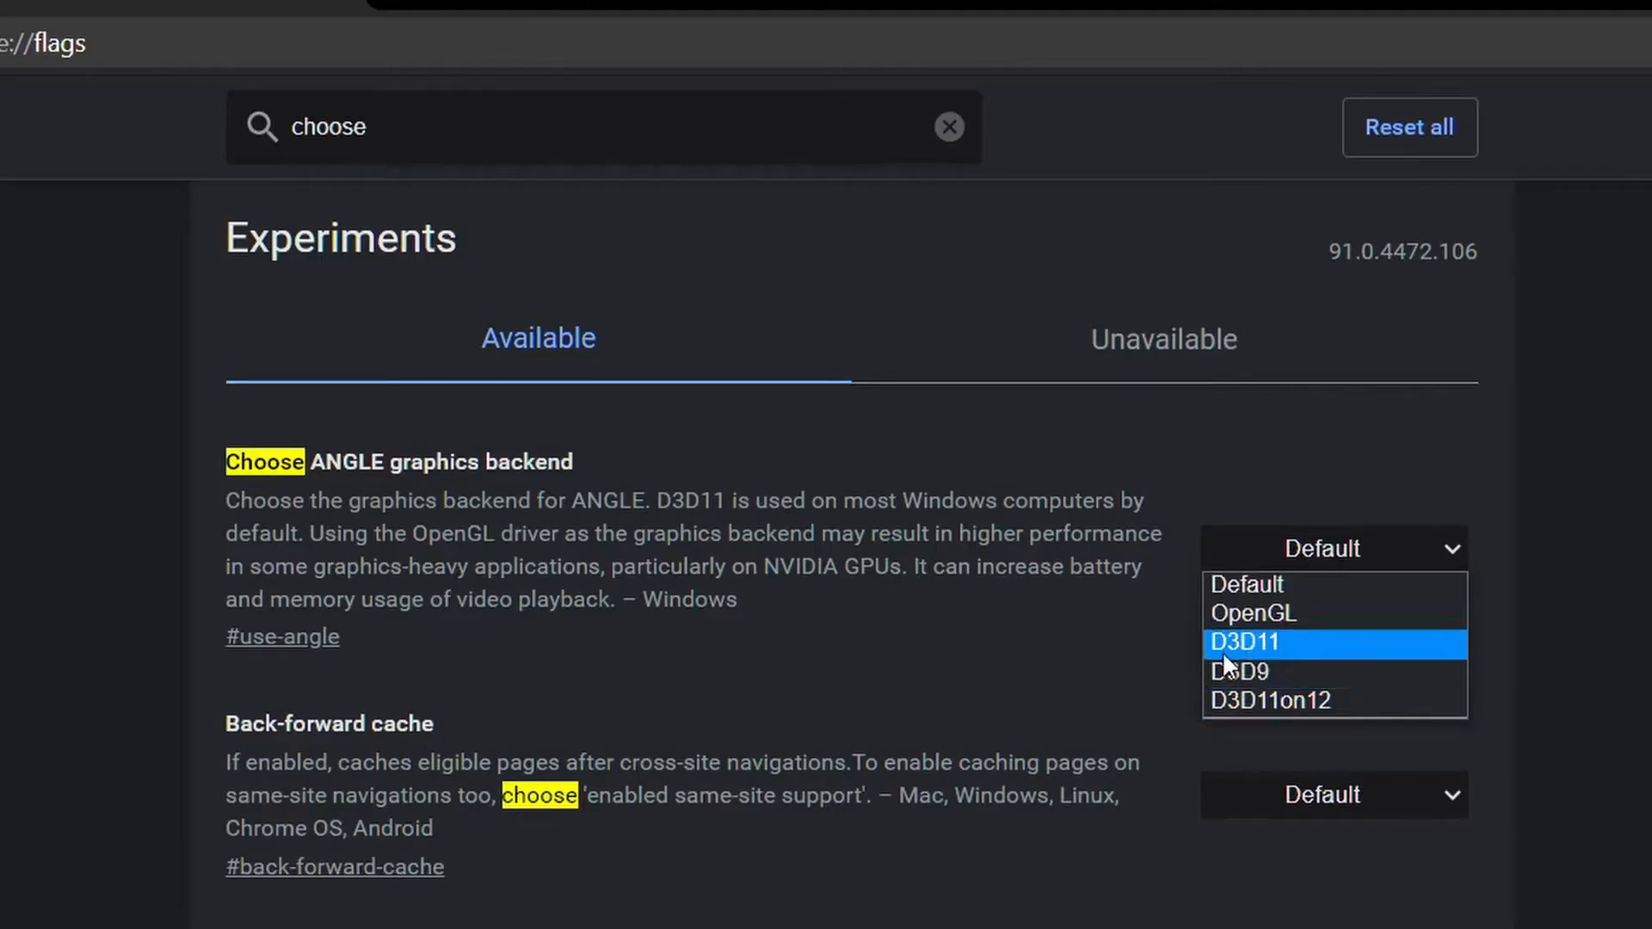
mouse_move(1247, 700)
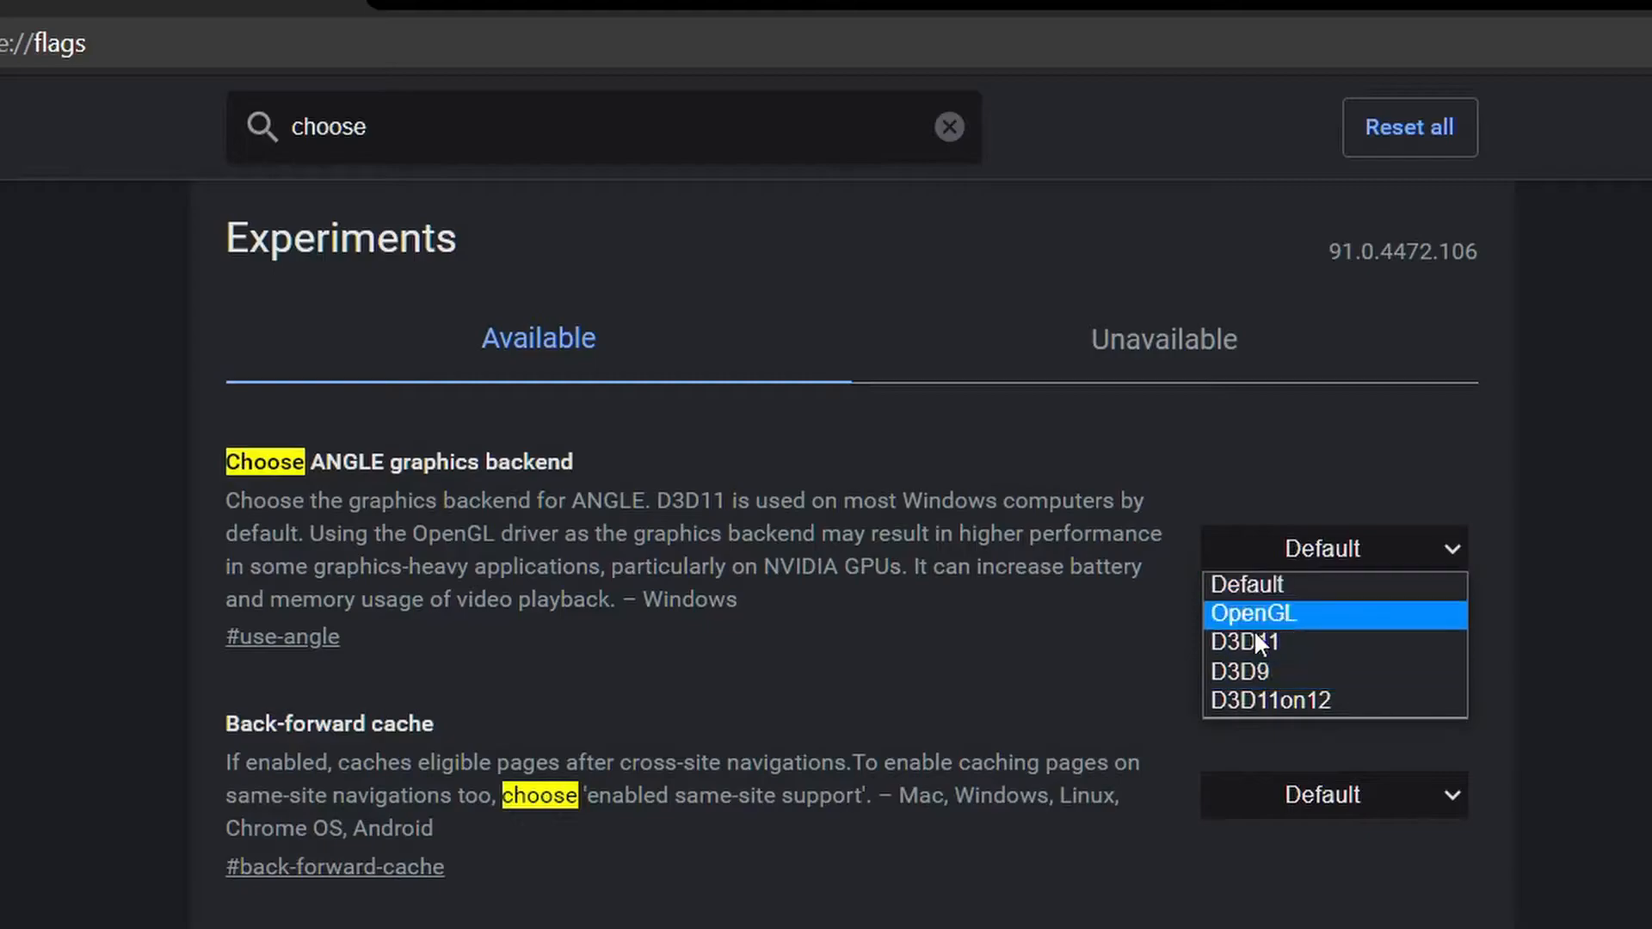
mouse_move(1264, 671)
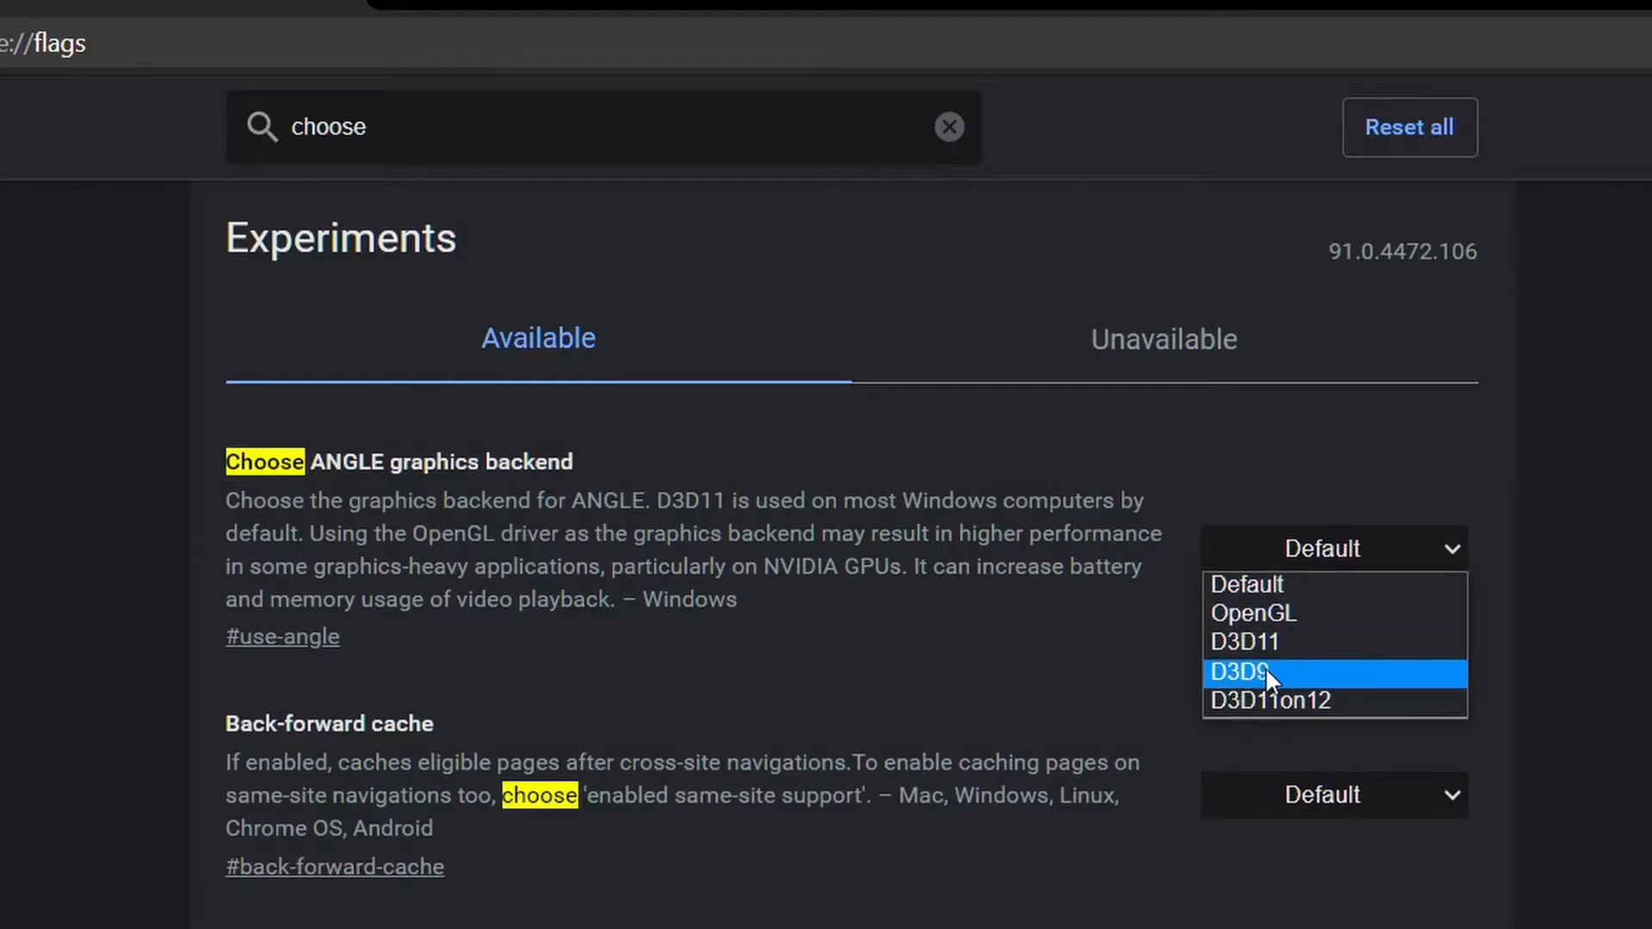
mouse_move(1306, 695)
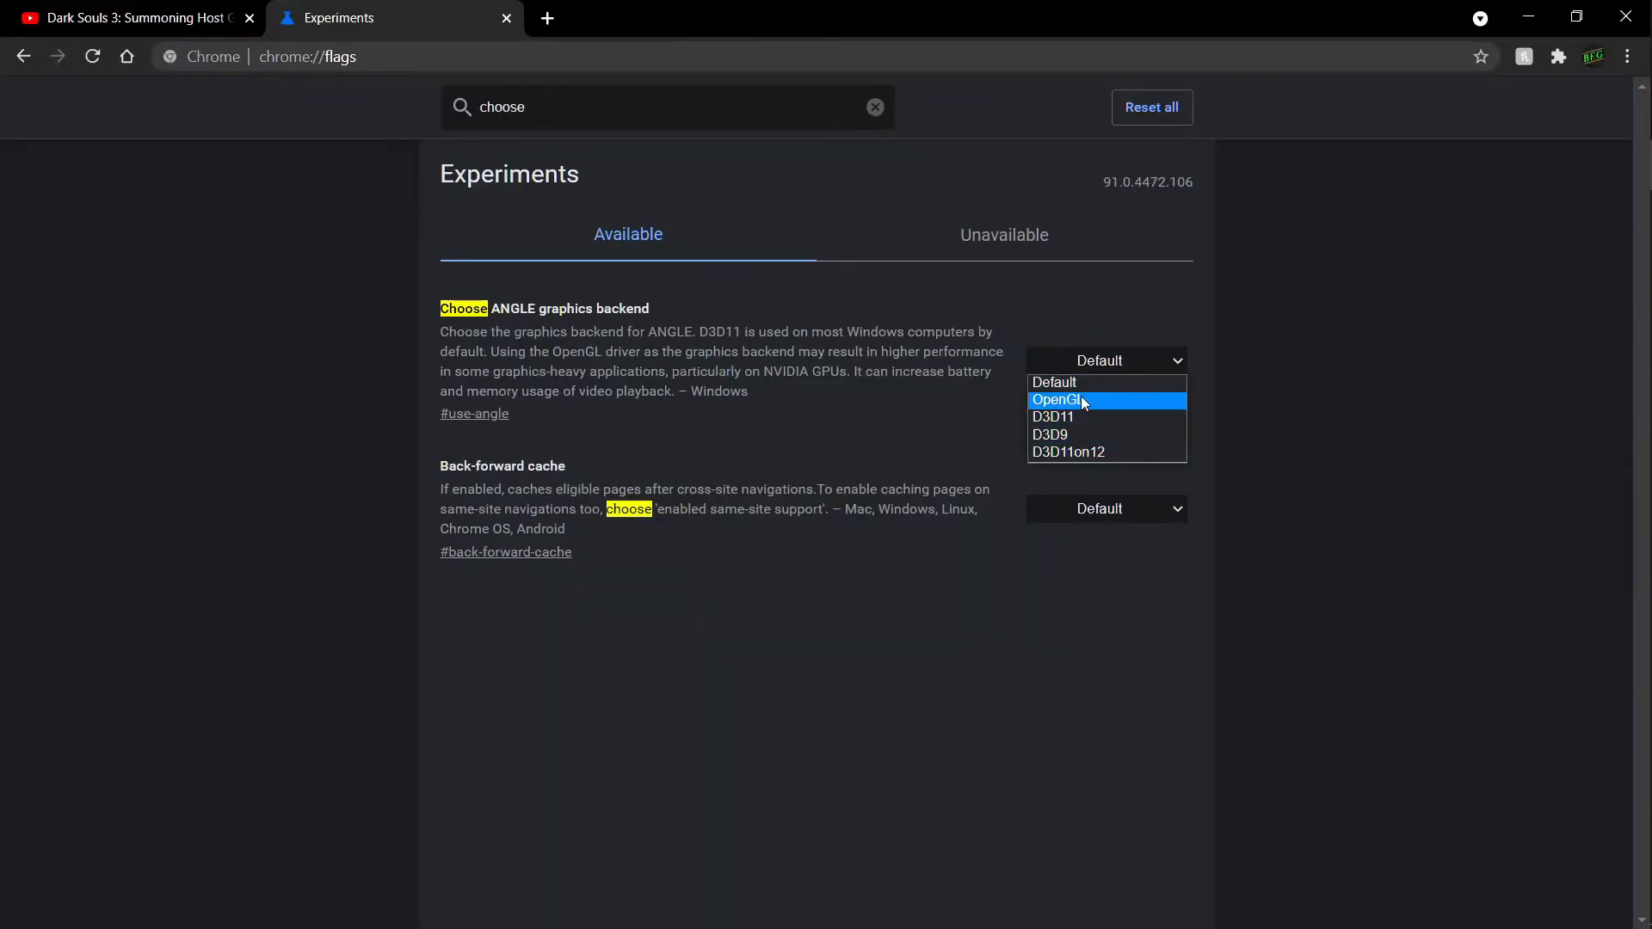
Step: Choose OpenGL for the ANGLE graphics backend, recheck the list, and keep OpenGL
left_click(1056, 400)
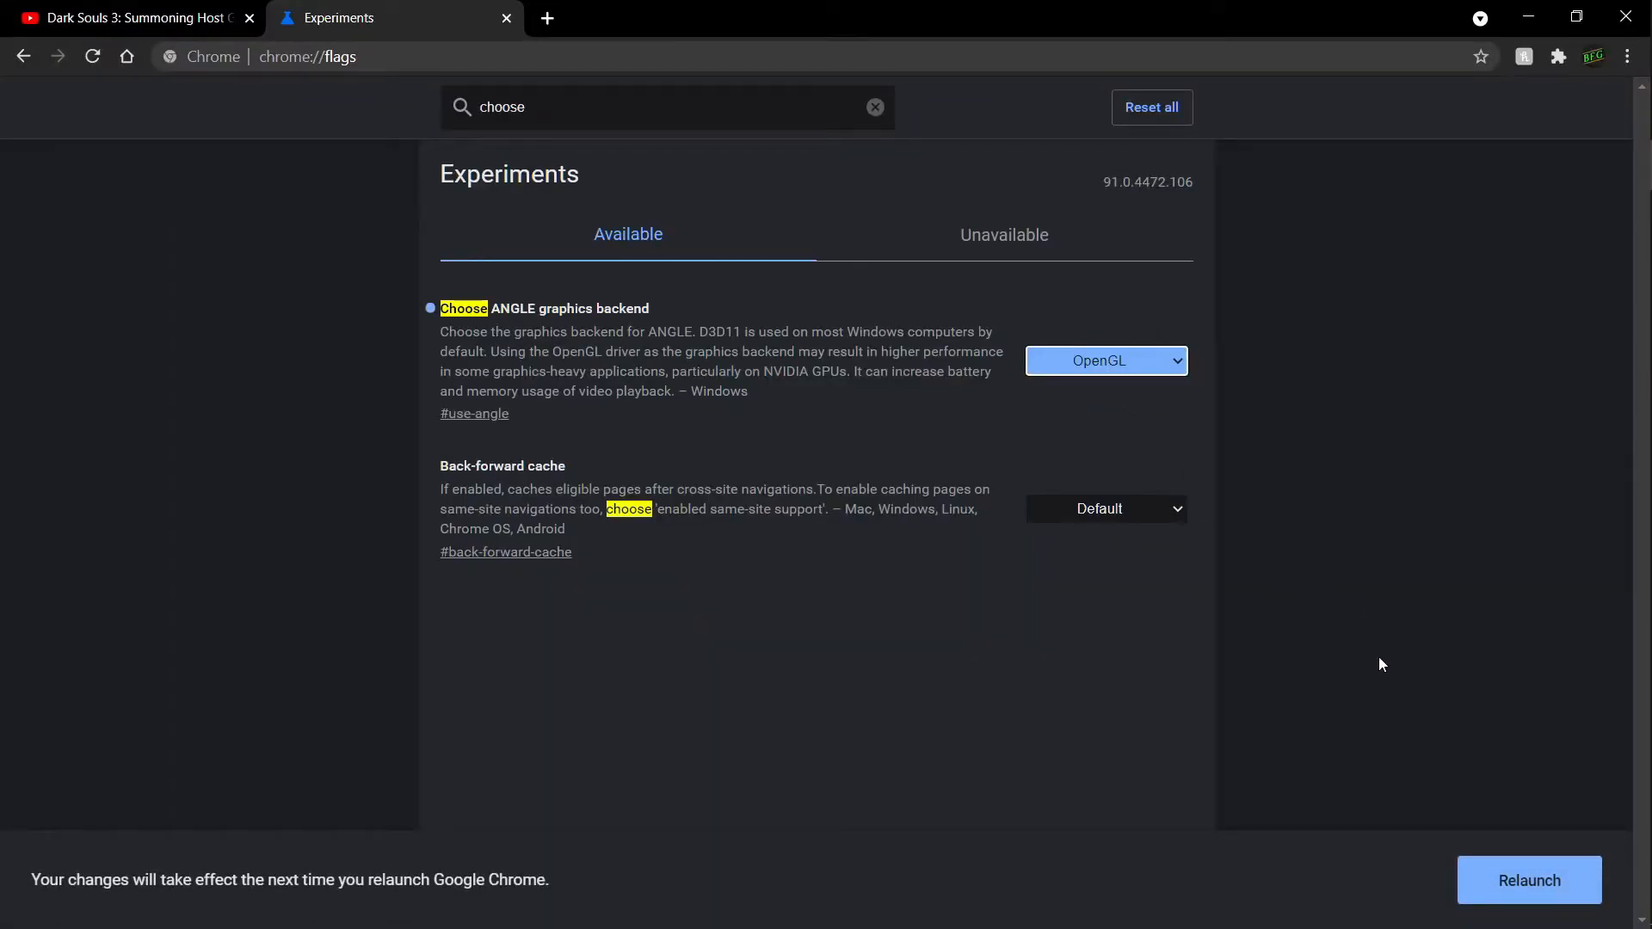
mouse_move(1189, 424)
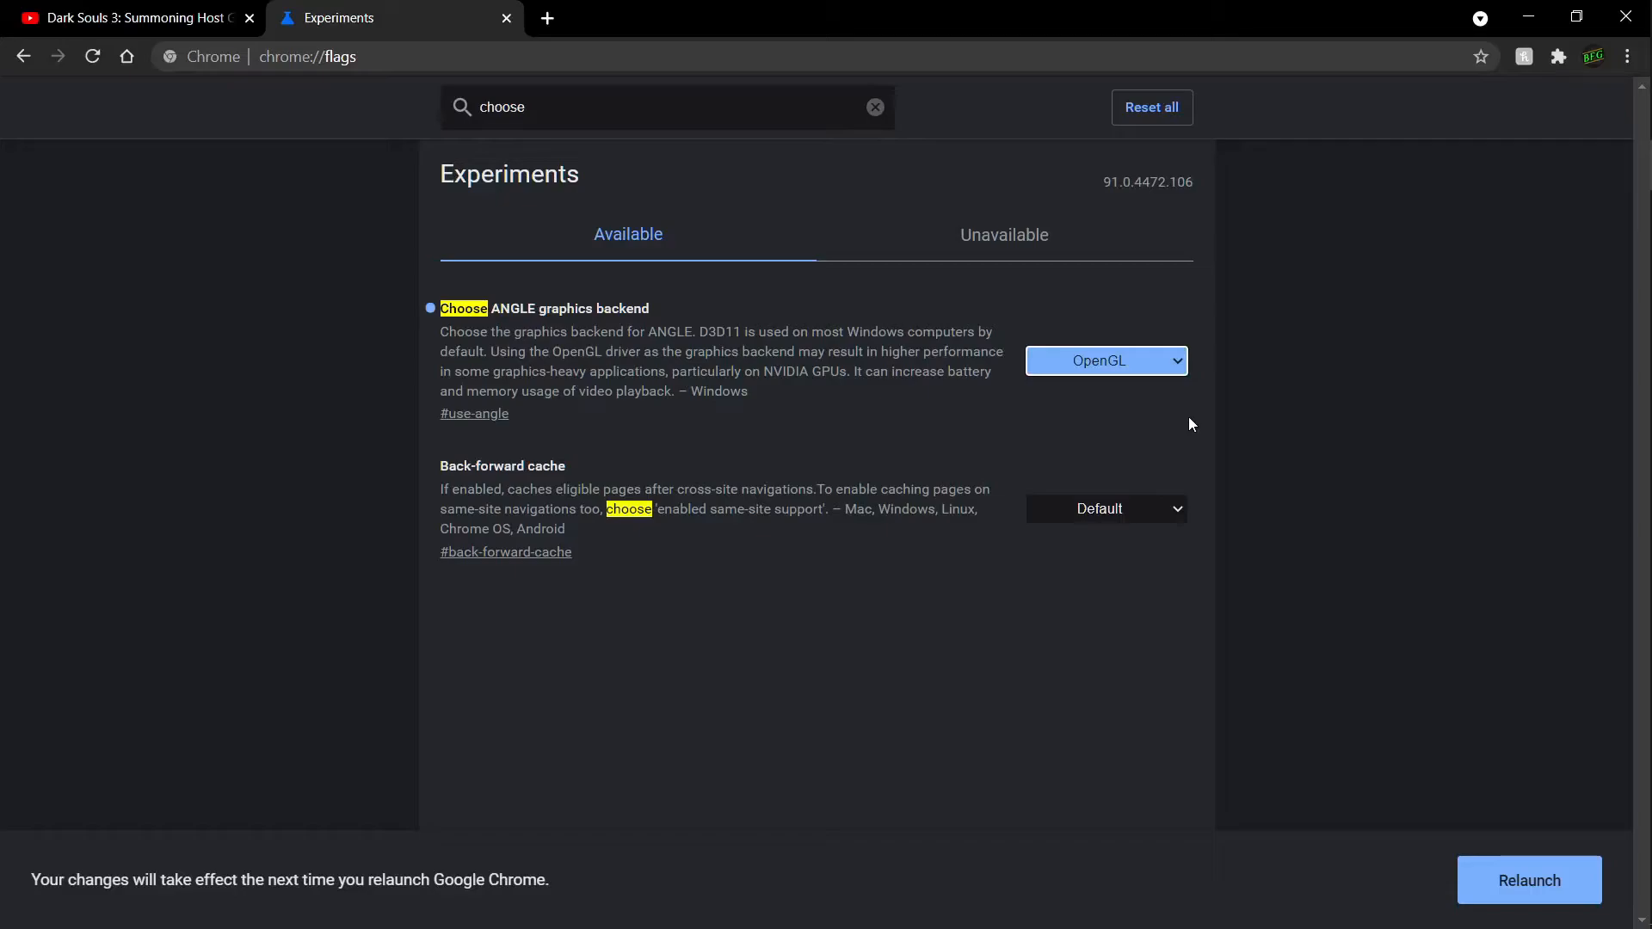
mouse_move(1156, 342)
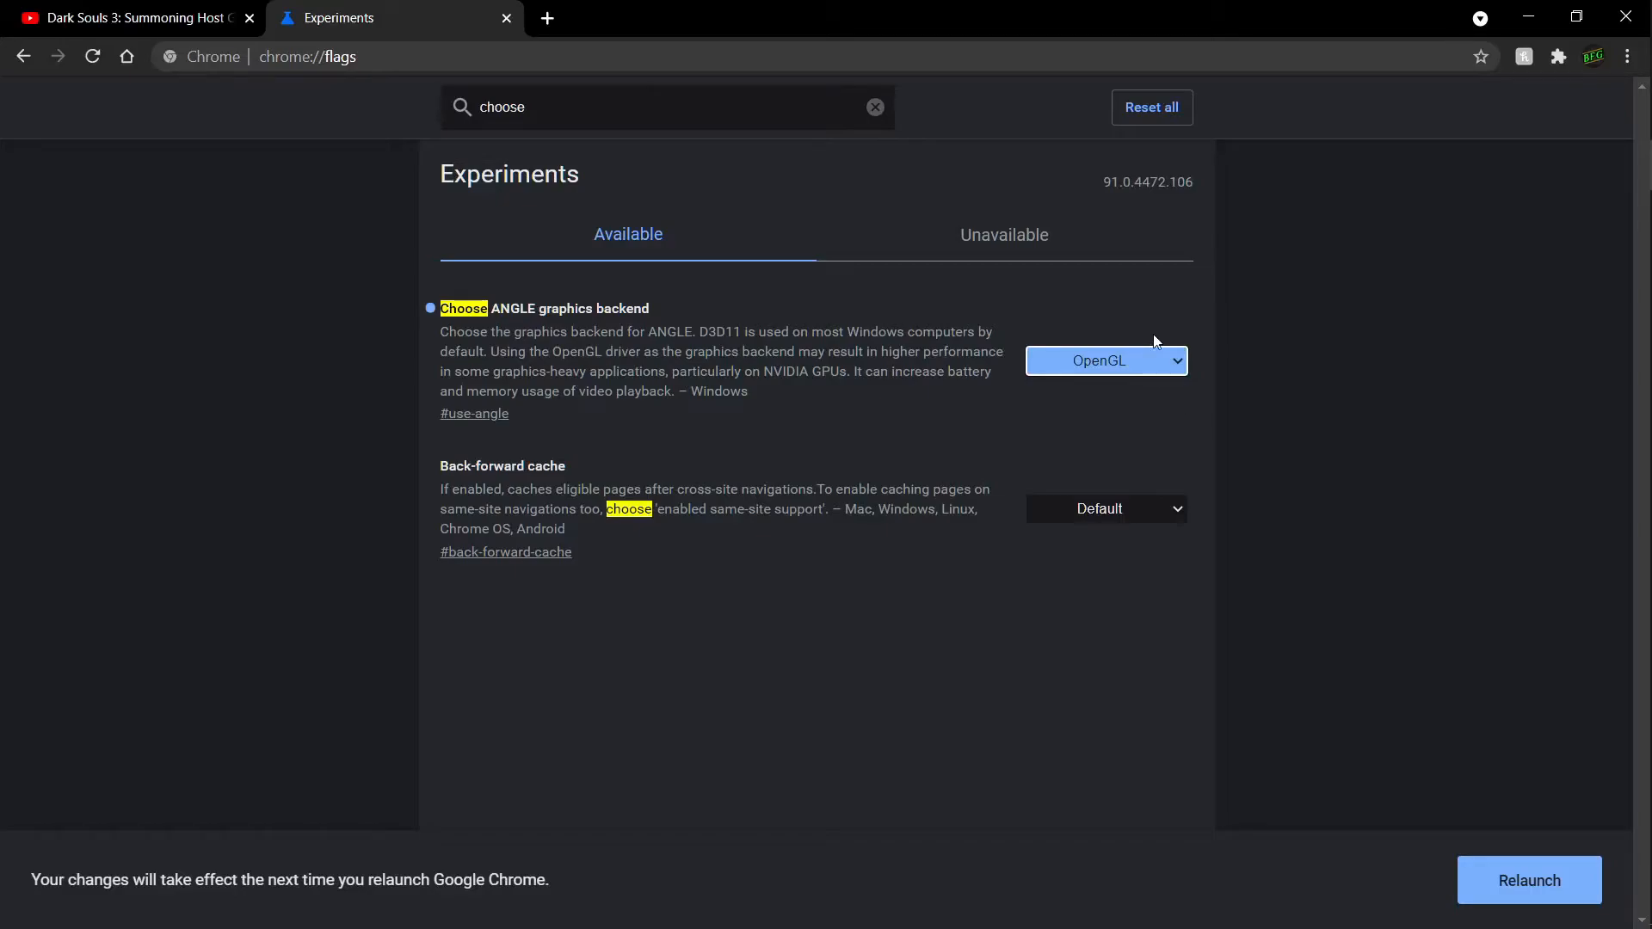
mouse_move(1409, 503)
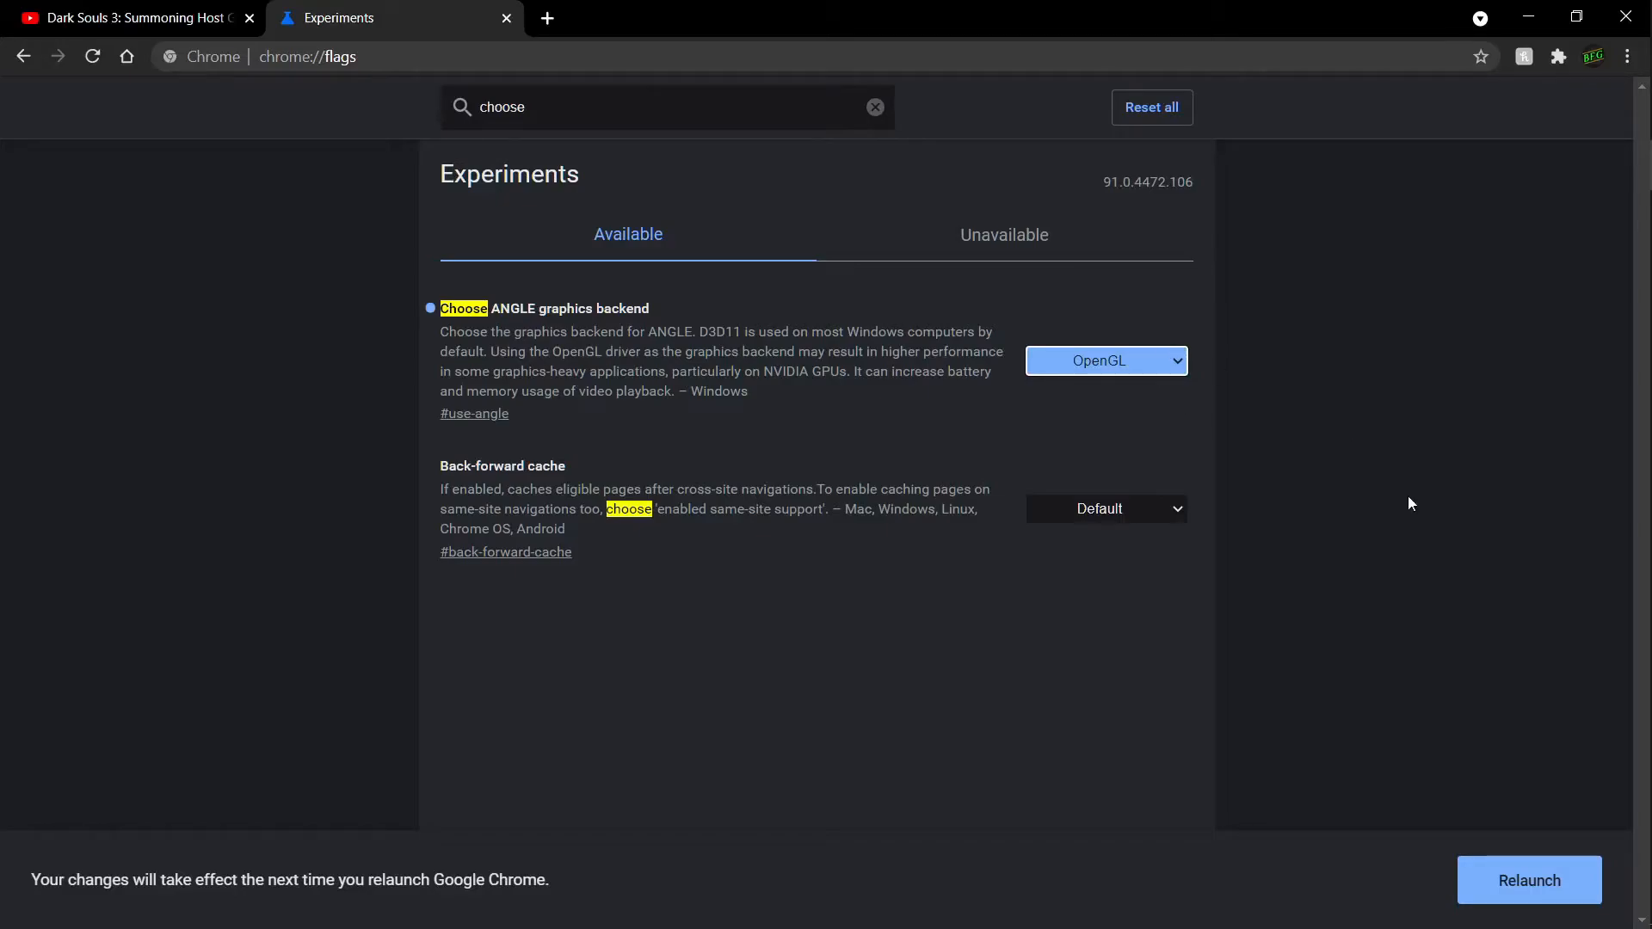
mouse_move(1301, 613)
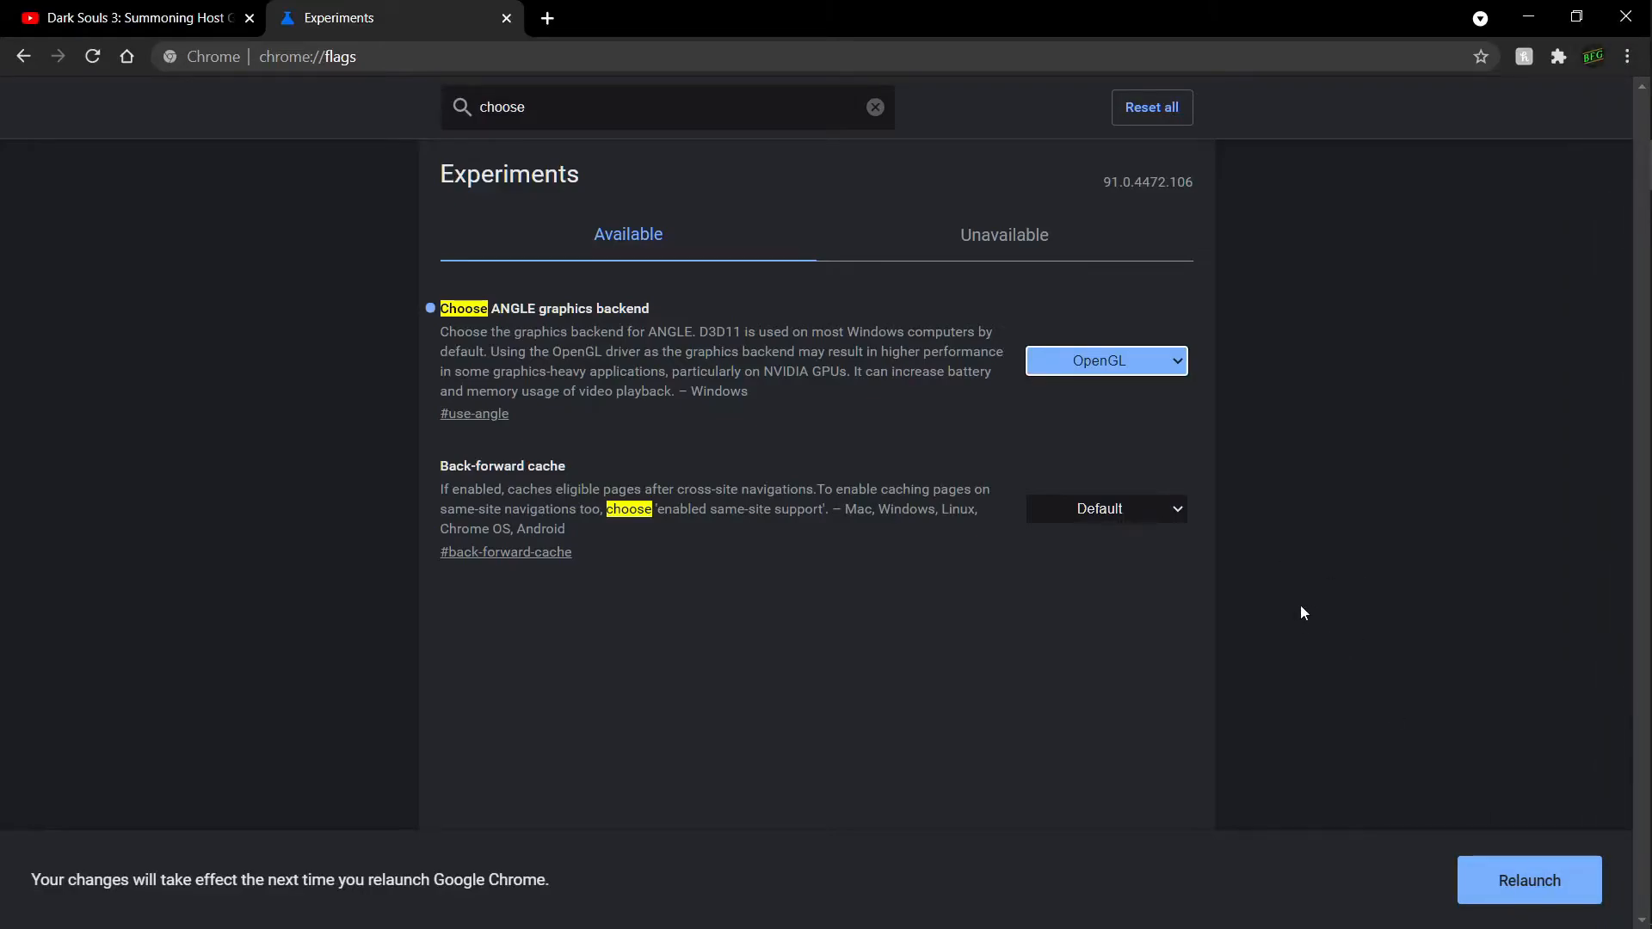
mouse_move(1440, 359)
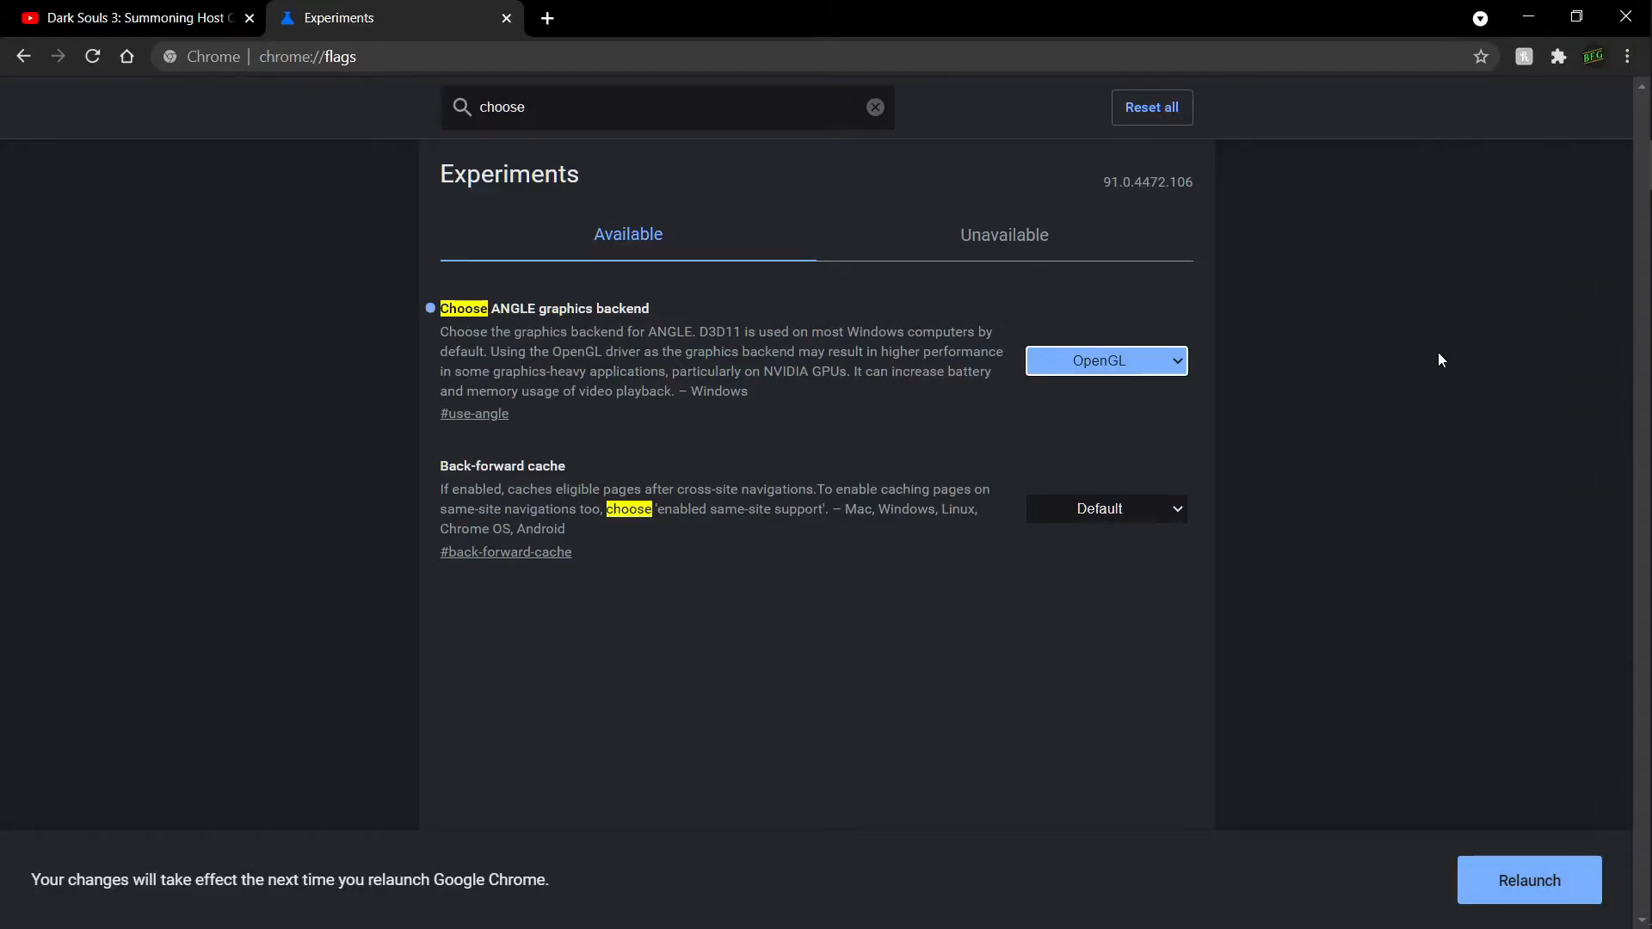
mouse_move(1241, 459)
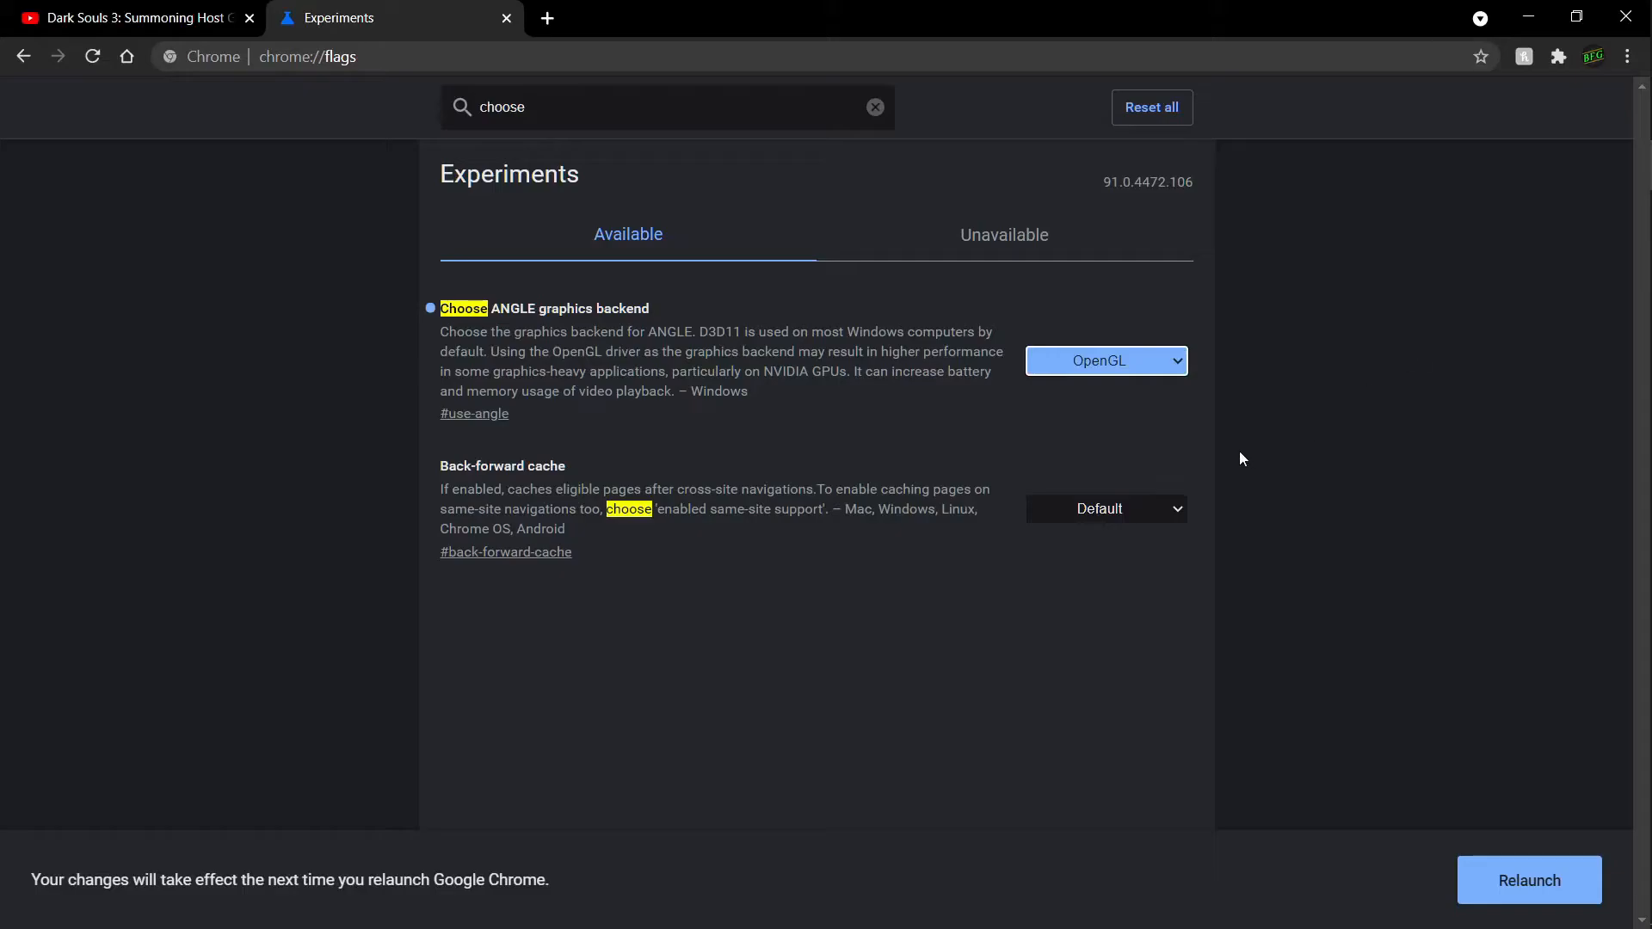
left_click(1105, 360)
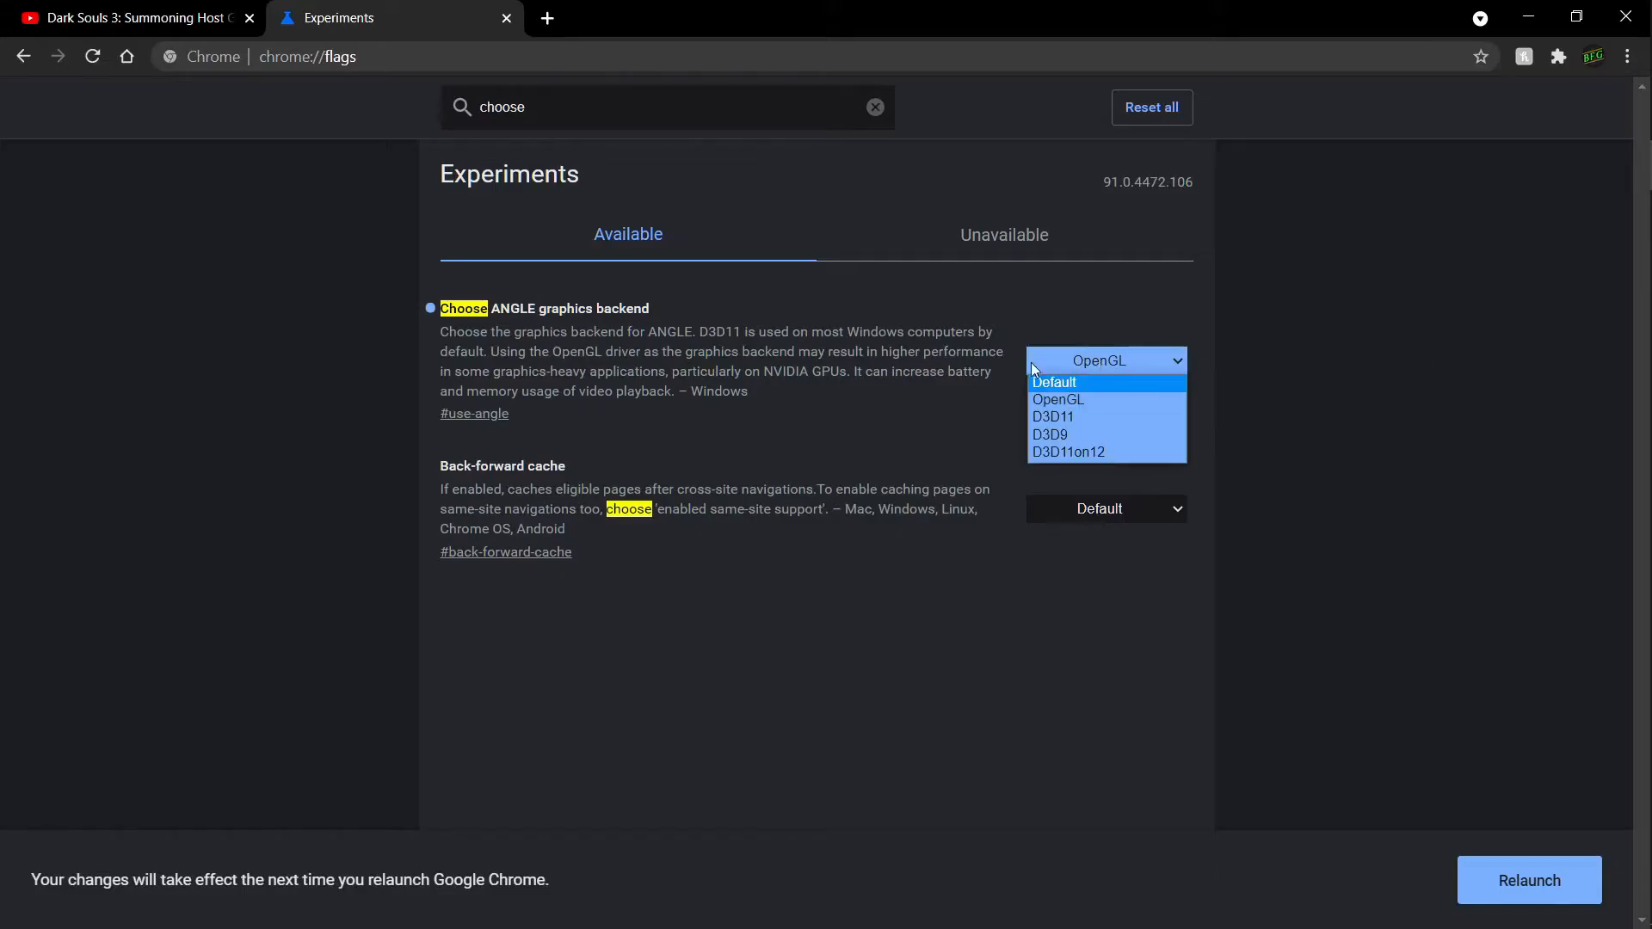
mouse_move(1074, 434)
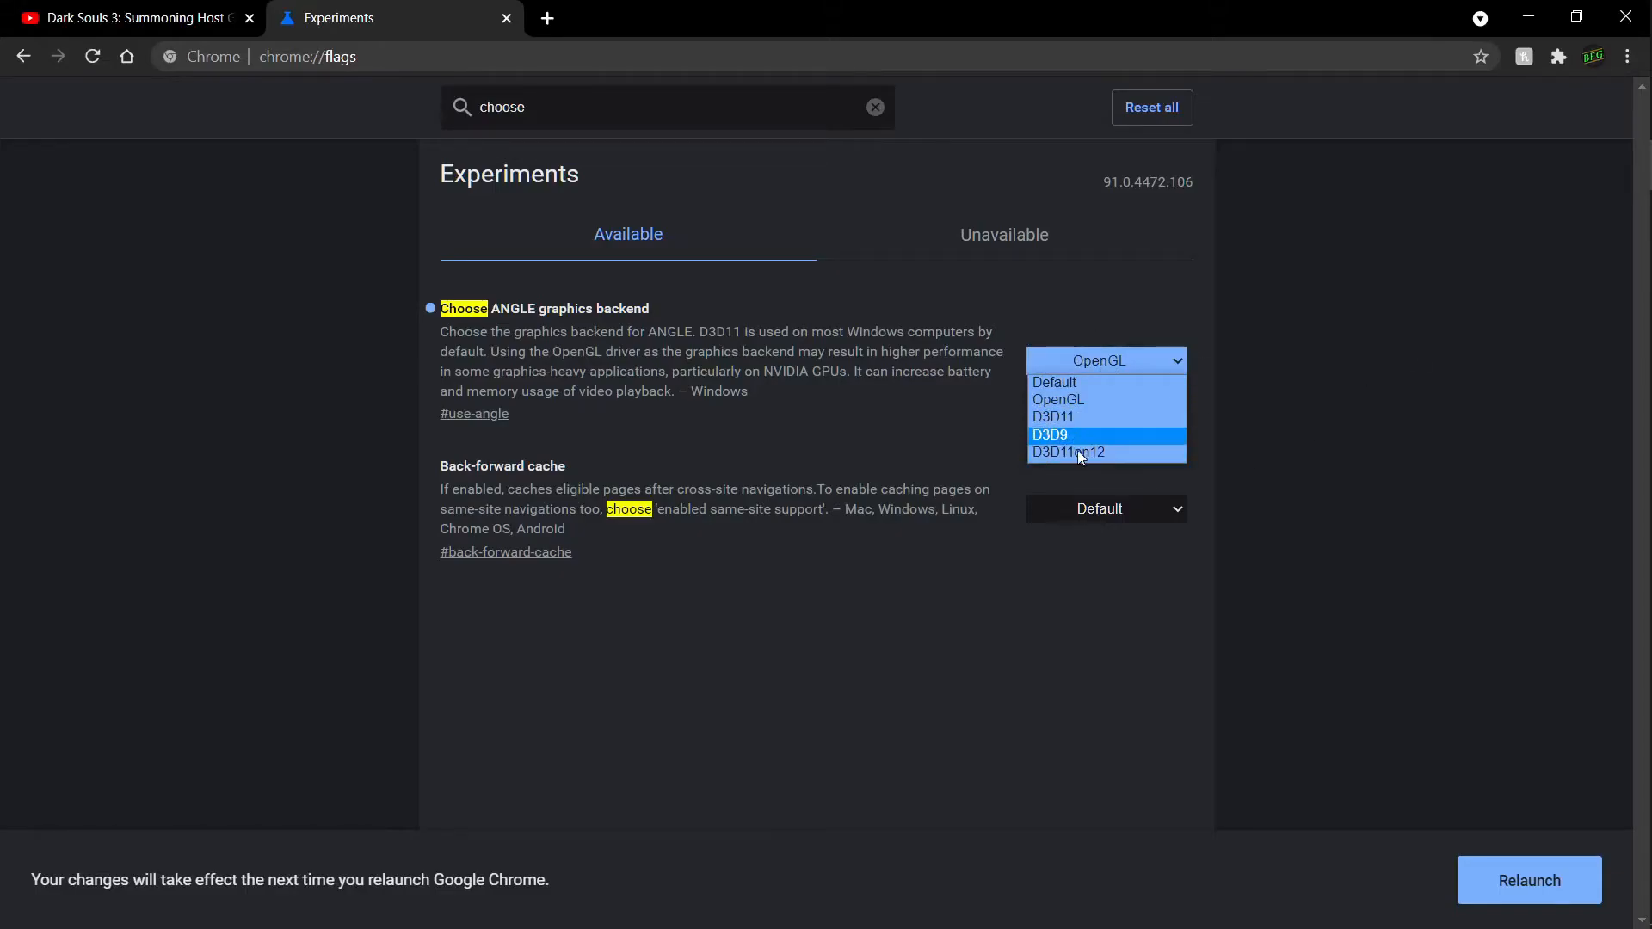
left_click(1099, 398)
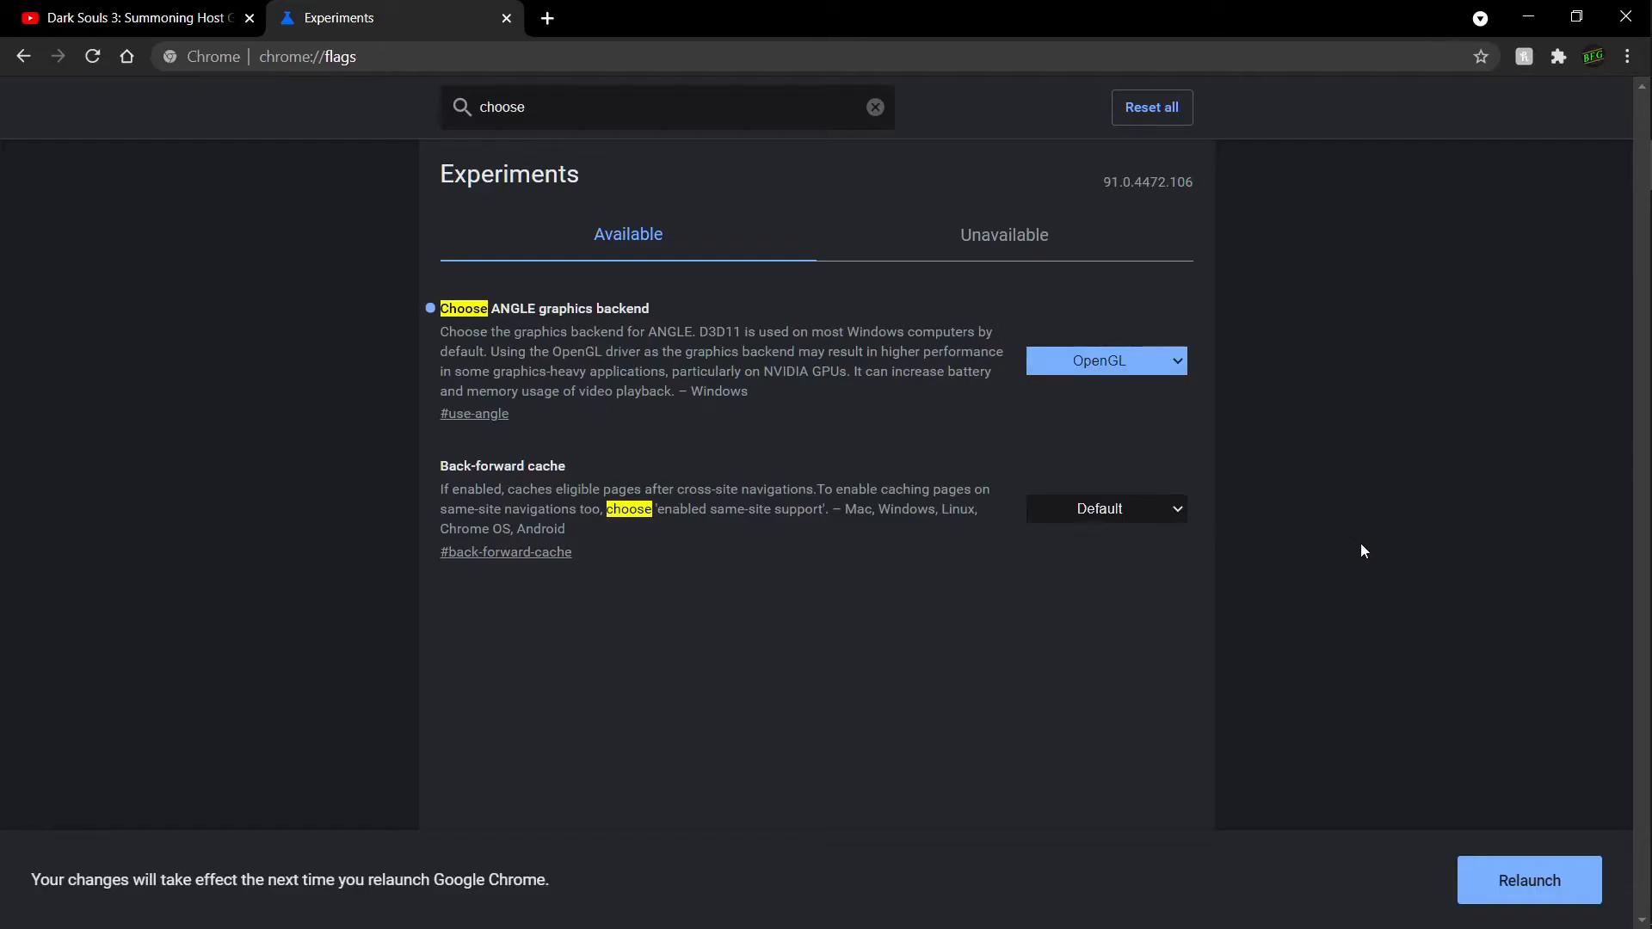
mouse_move(1498, 747)
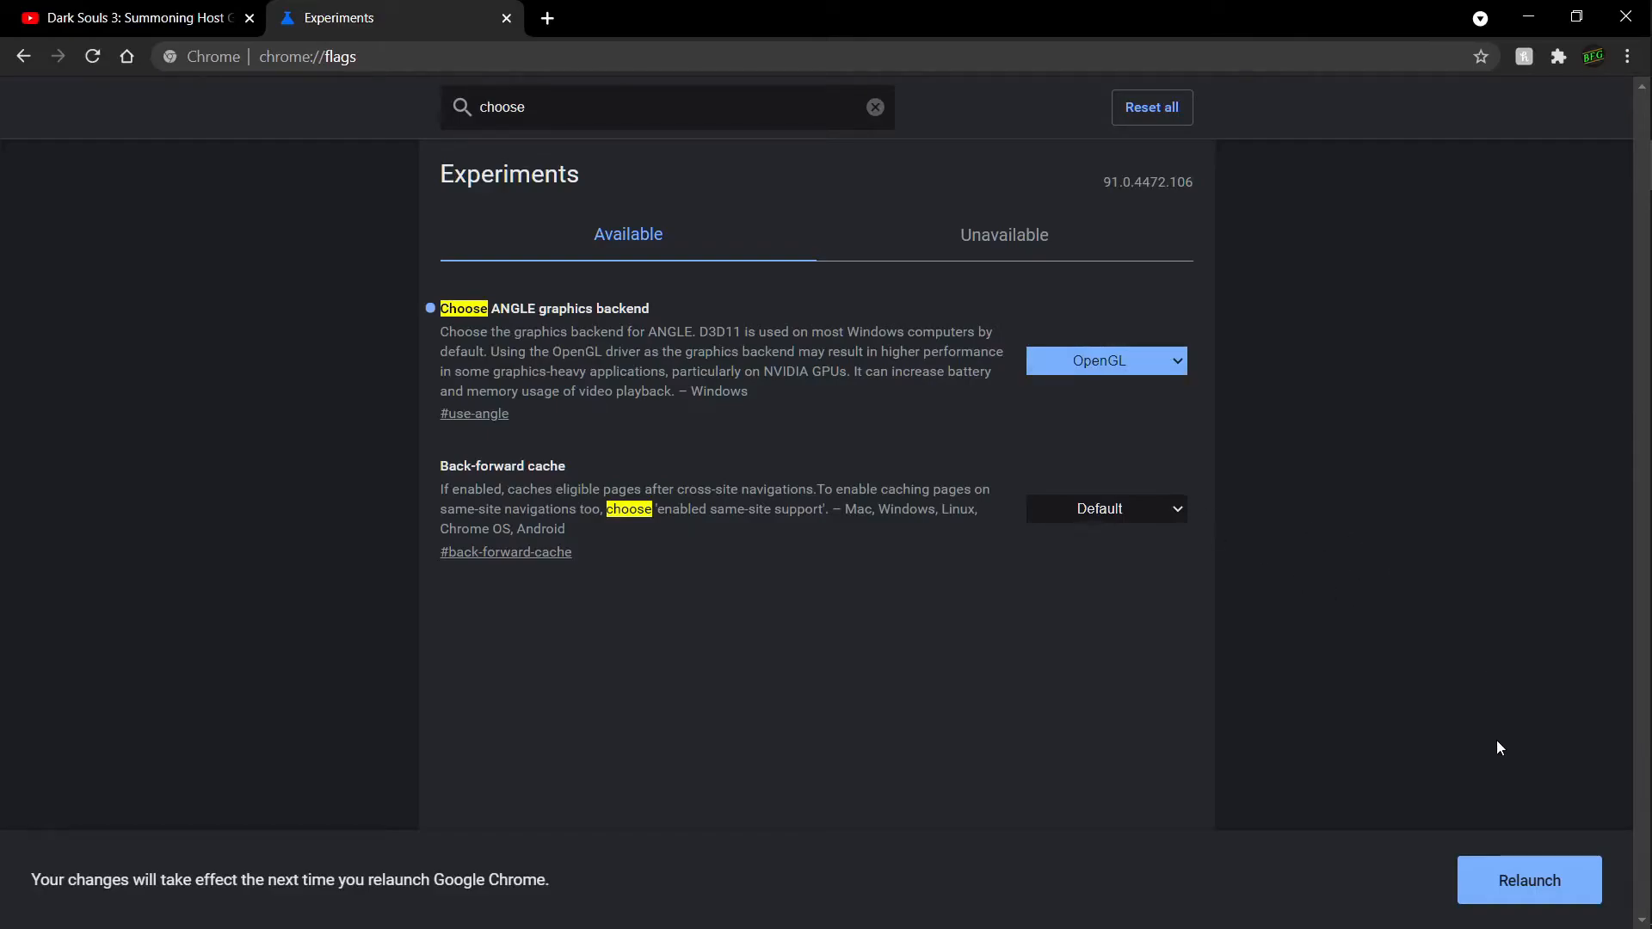
mouse_move(1528, 879)
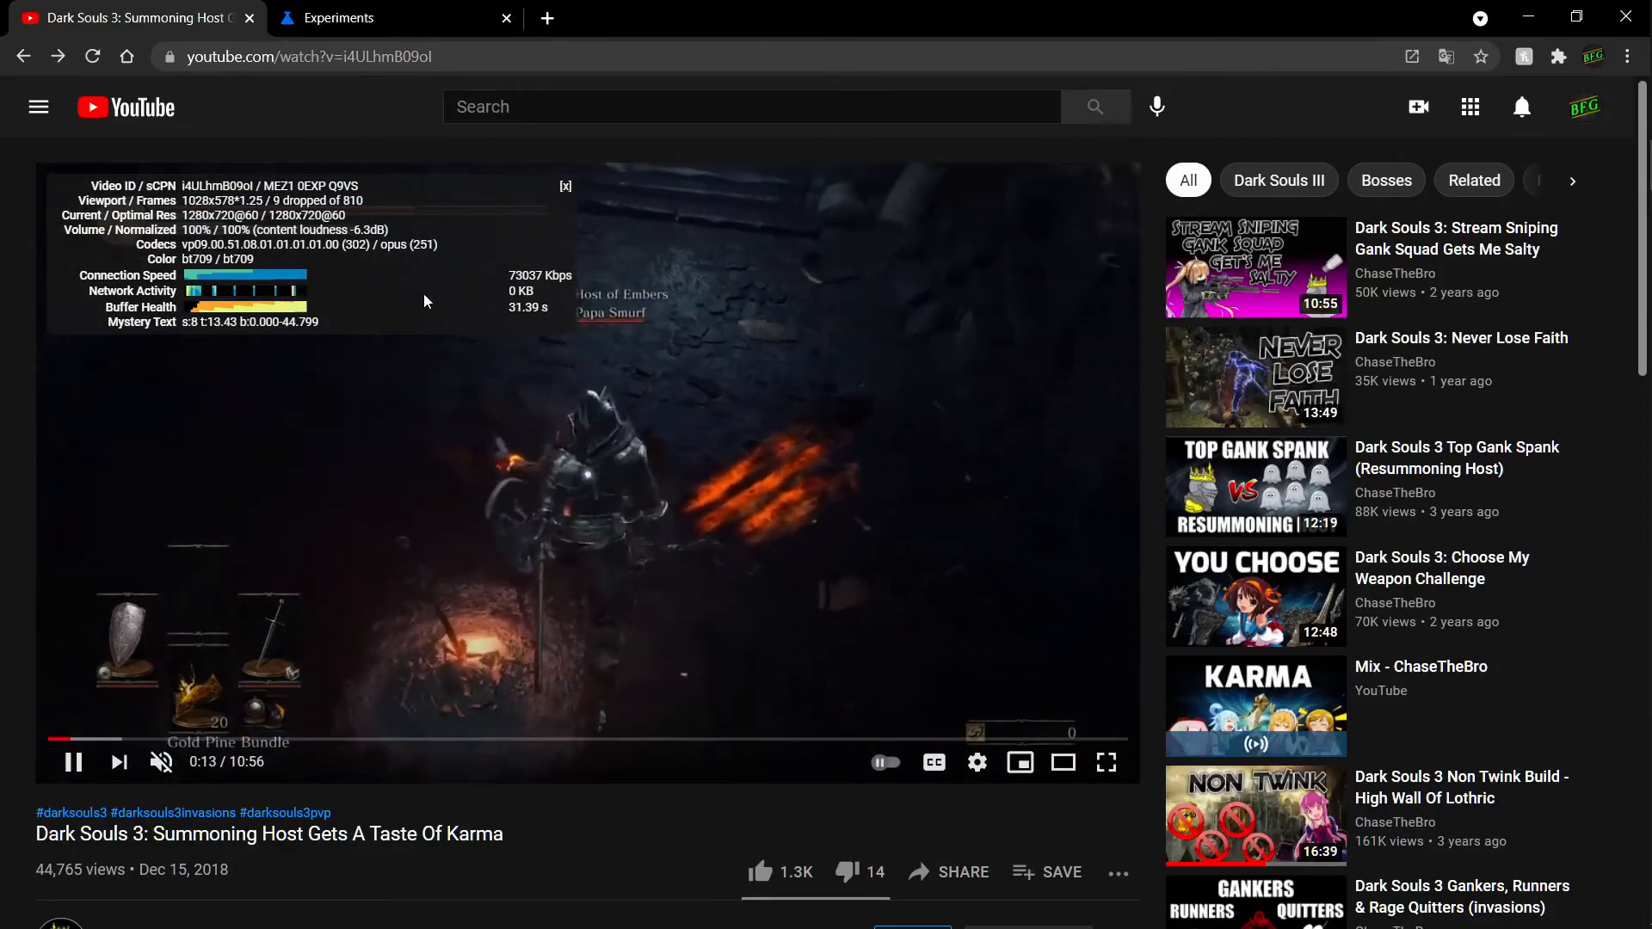
Step: Close the playback stats overlay after seeing only 9 of 810 frames dropped
left_click(566, 185)
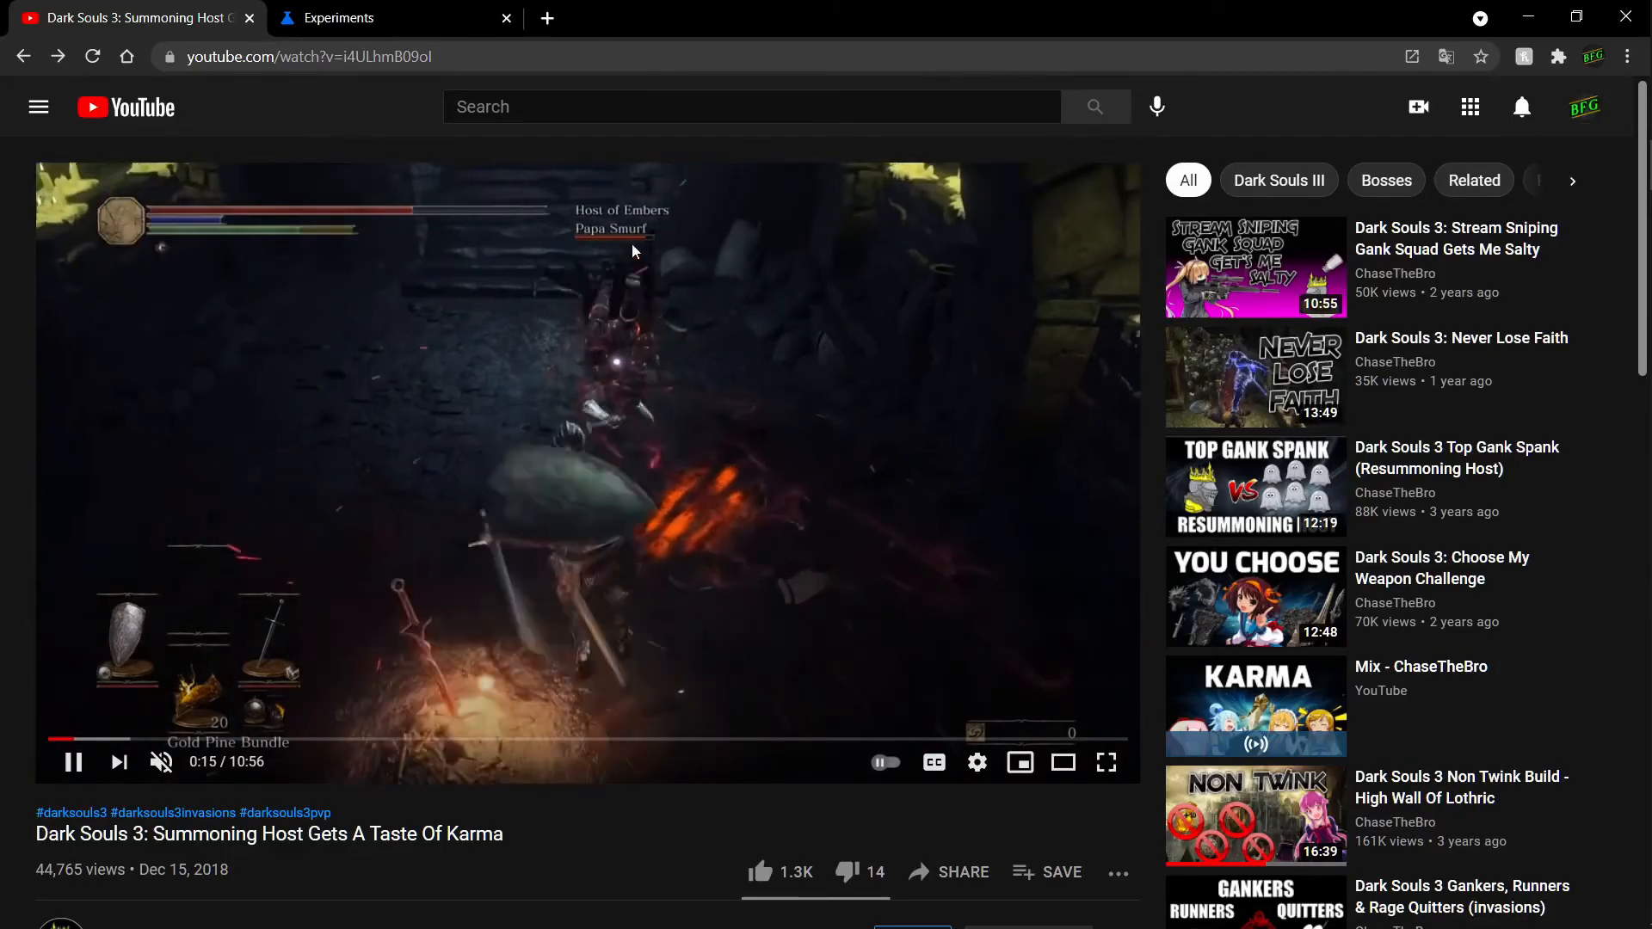